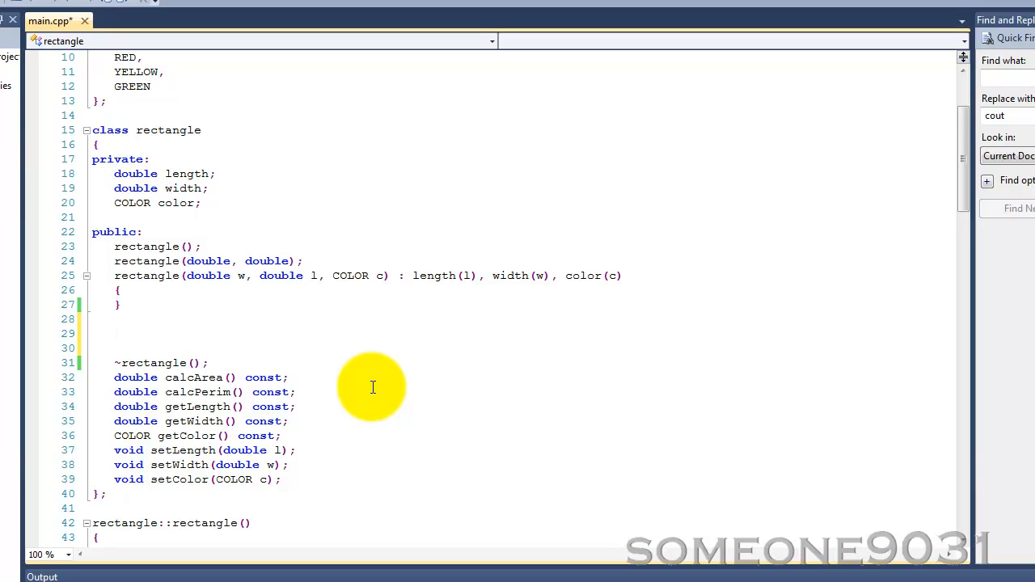
- Declare the copy constructor prototype rectangle(rectangle& r); in the class's public section
left_click(115, 334)
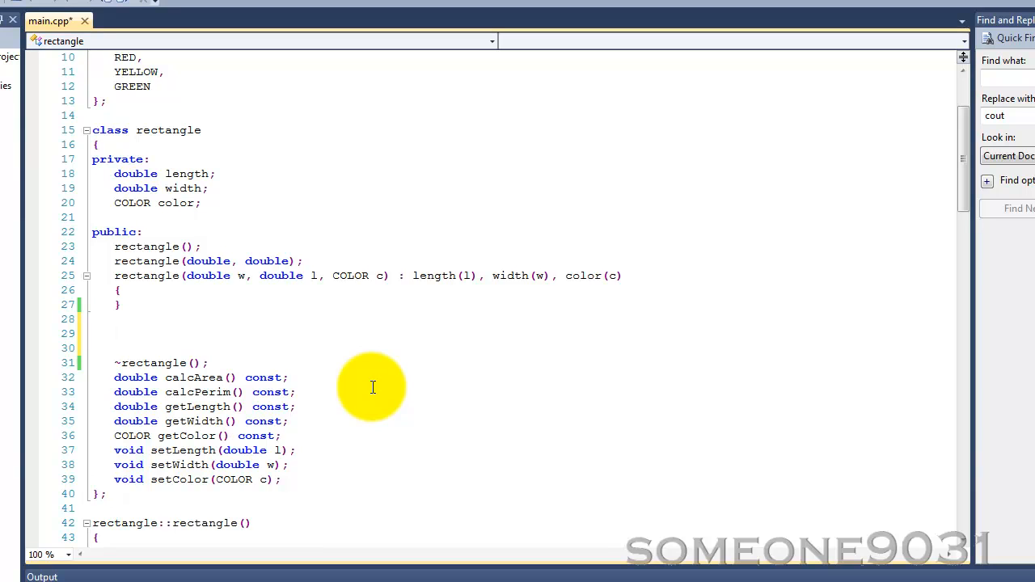
type("rect")
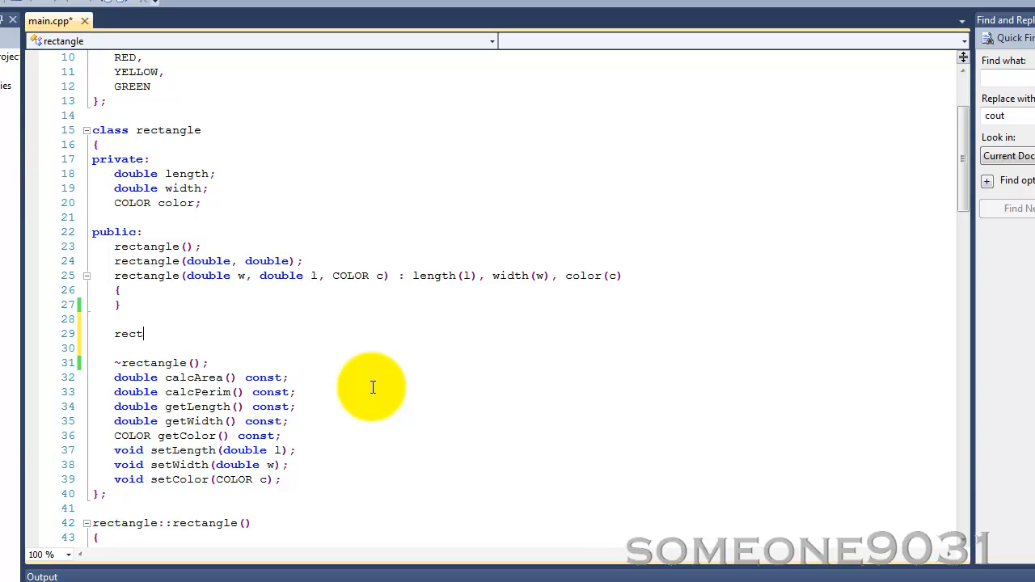
type("angle")
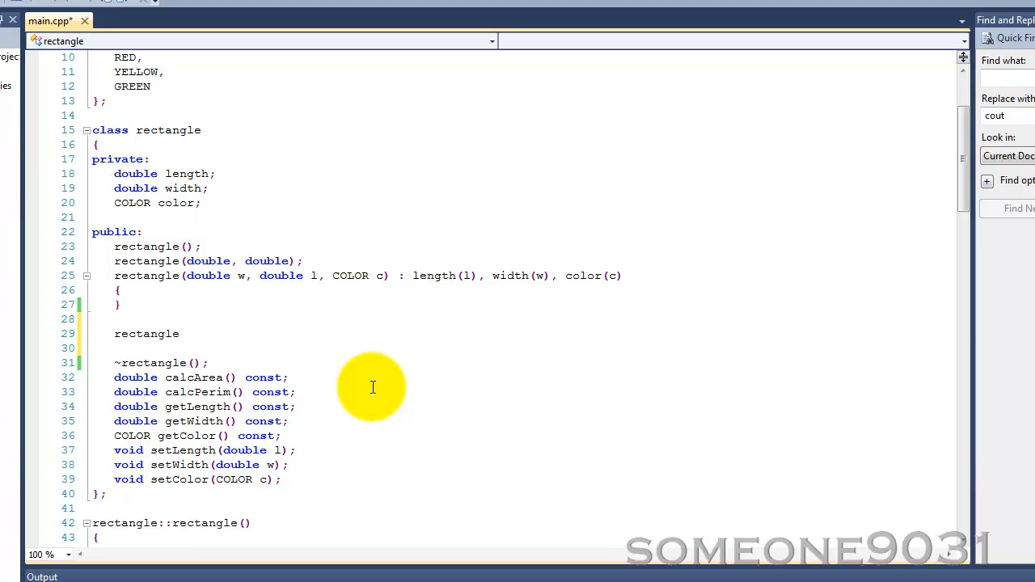
type("(")
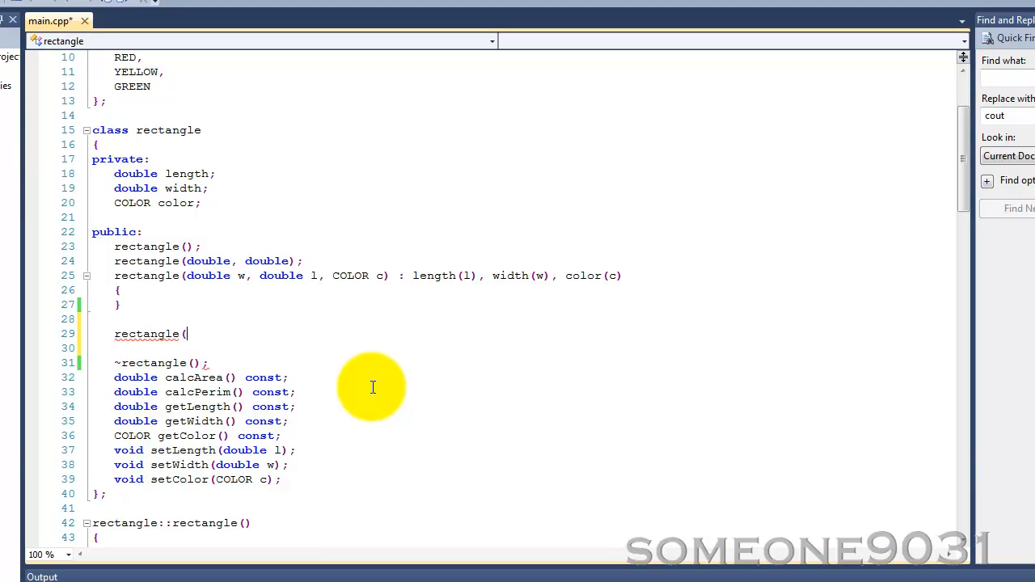
type("rectangle")
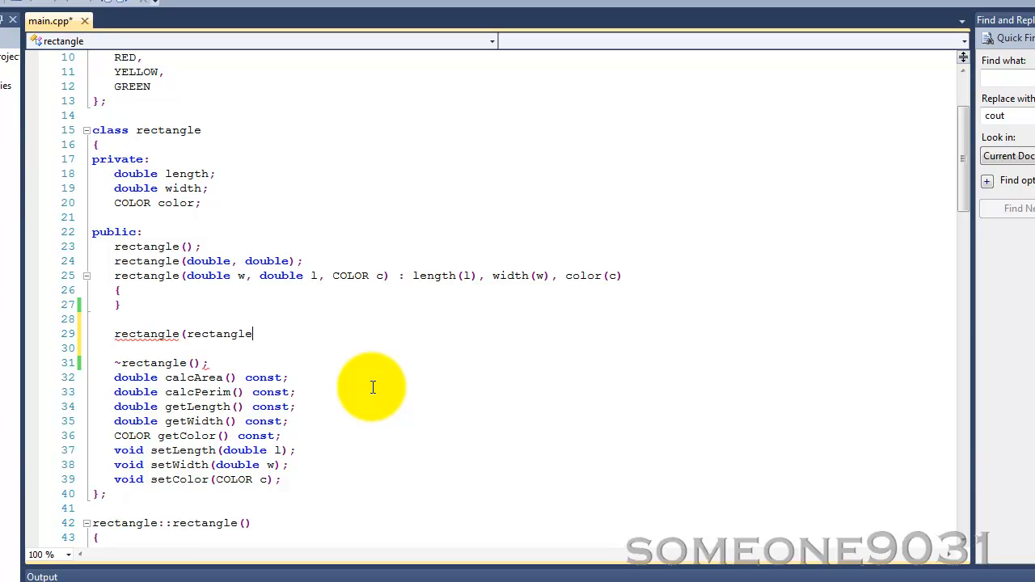
type("& r);")
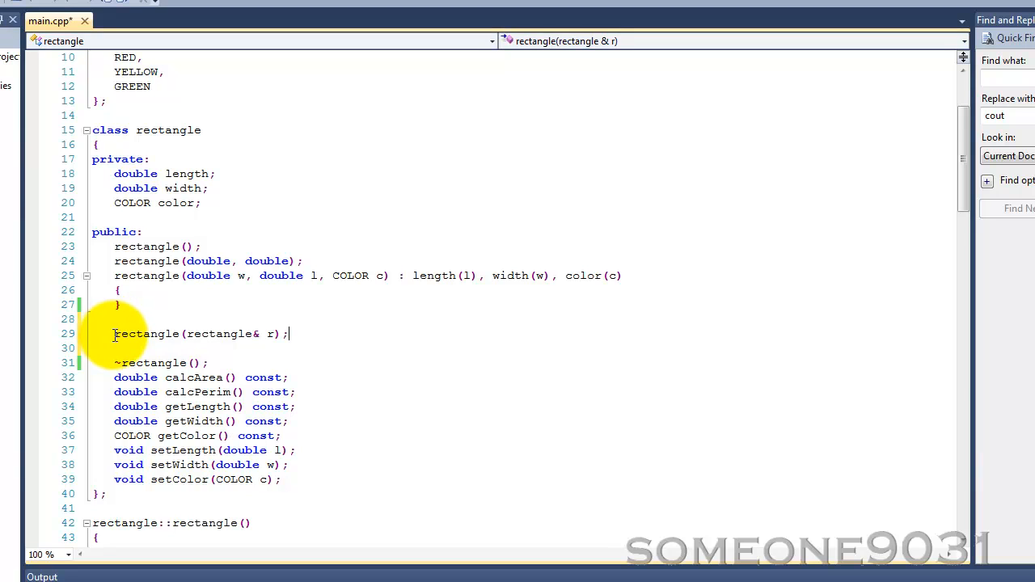
mouse_move(212, 334)
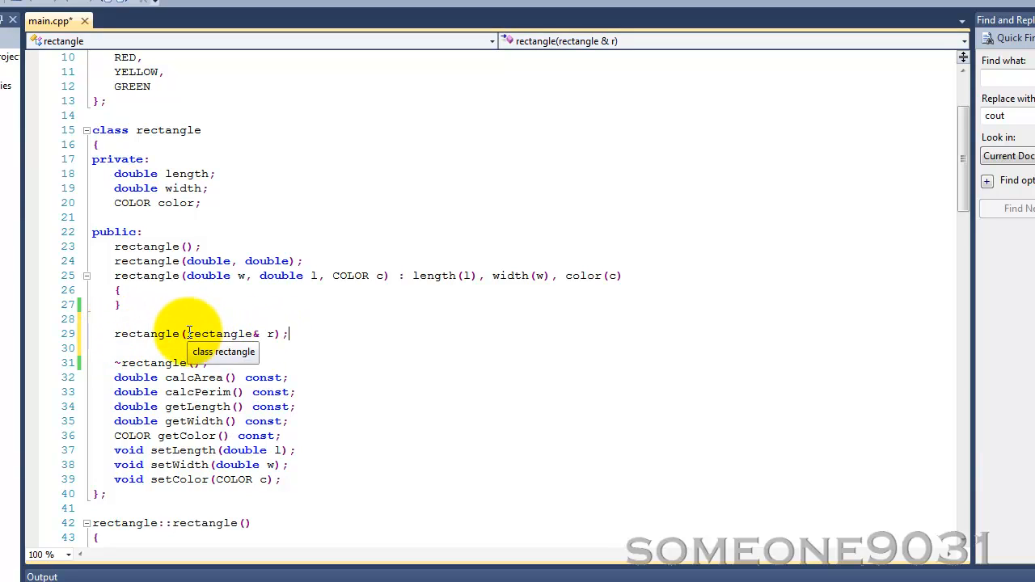
mouse_move(321, 327)
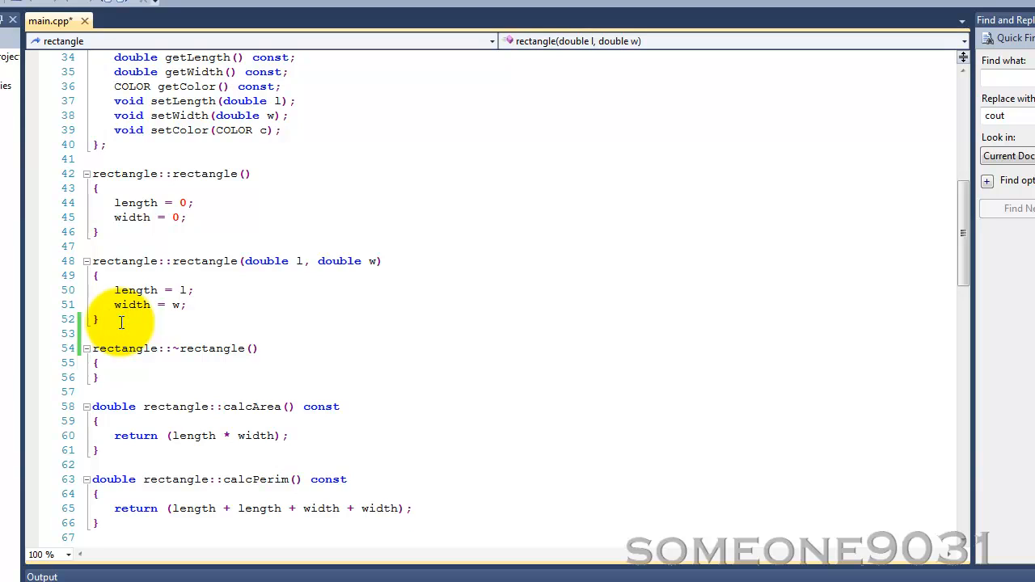
- Write the definition header rectangle::rectangle(rectangle& r) below the two-argument constructor
type("rectangle::rectangle(re")
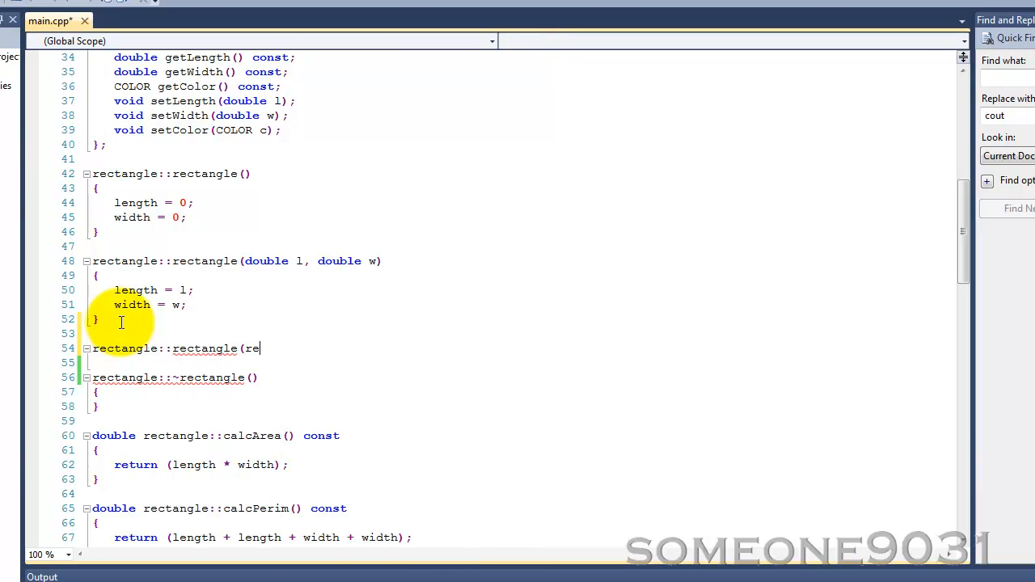
type("ctangle&")
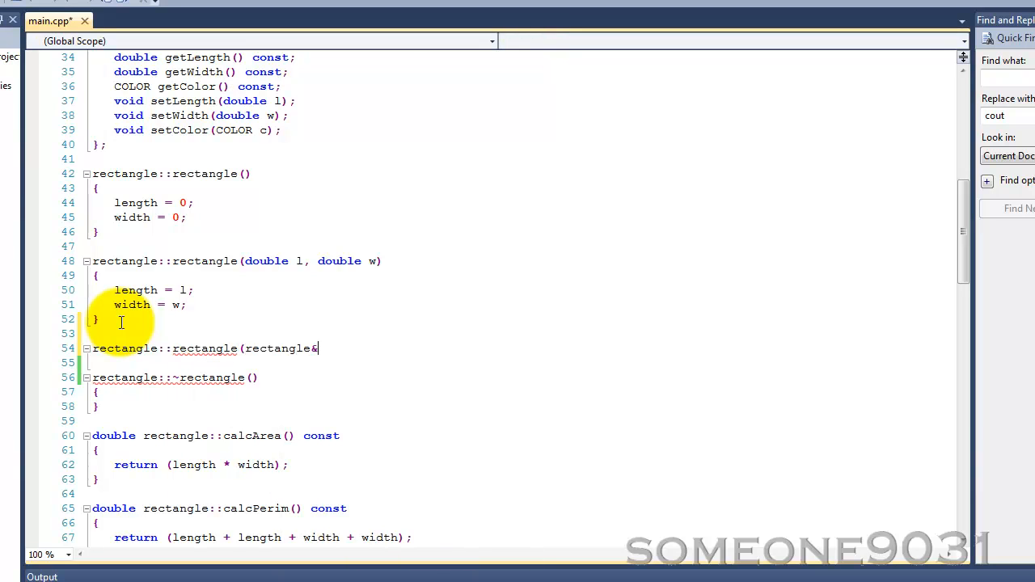
type("r")
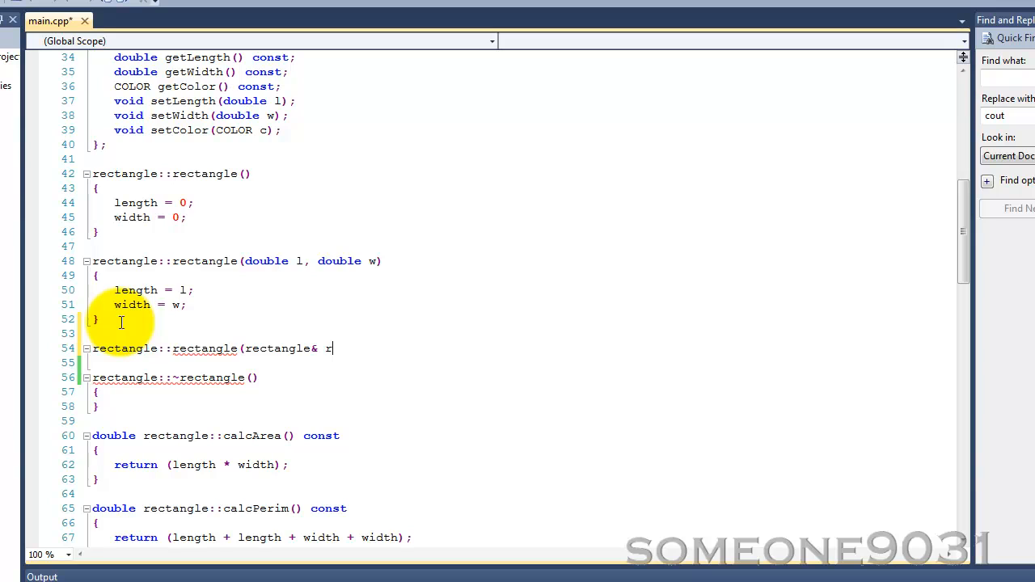
type(")")
left_click(521, 363)
type("{")
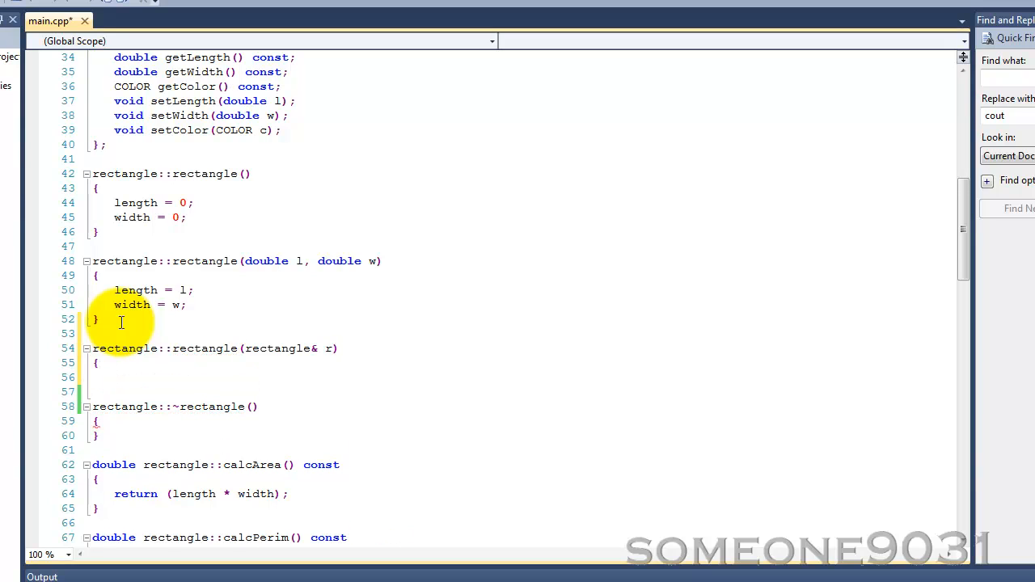
- Copy width, length and color from r inside the copy constructor body
type("width =")
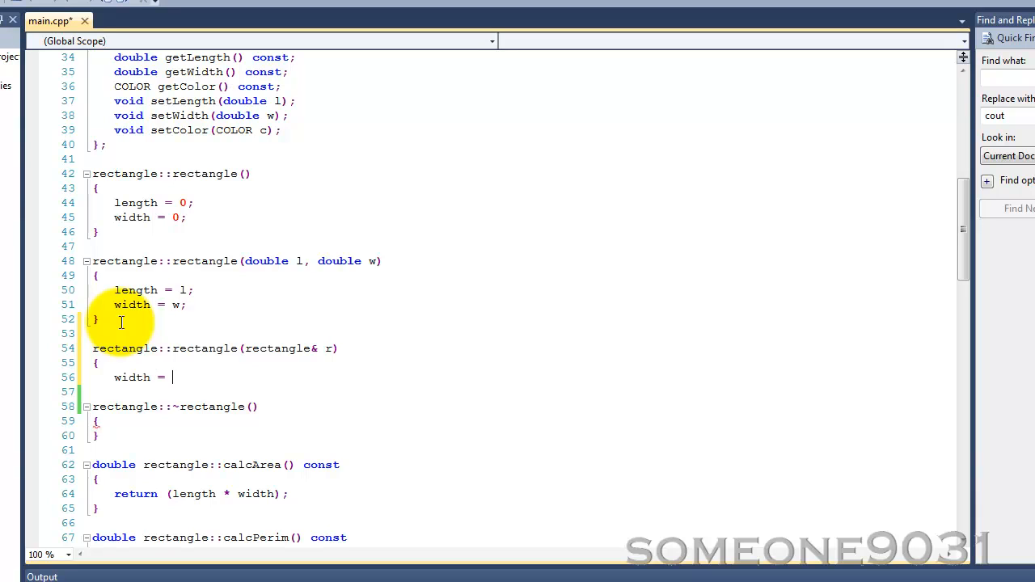
type("r.width;")
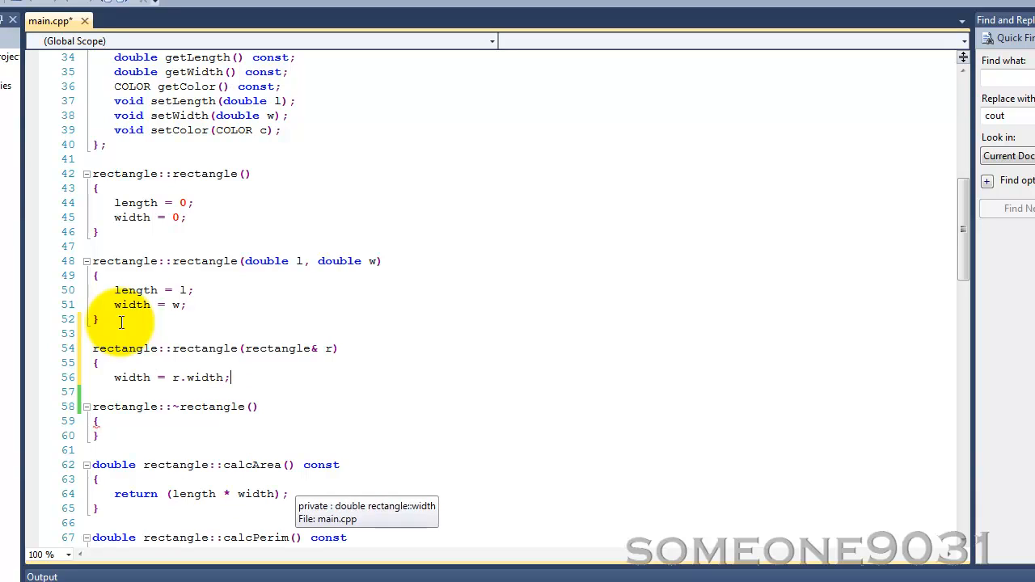
type("lengt")
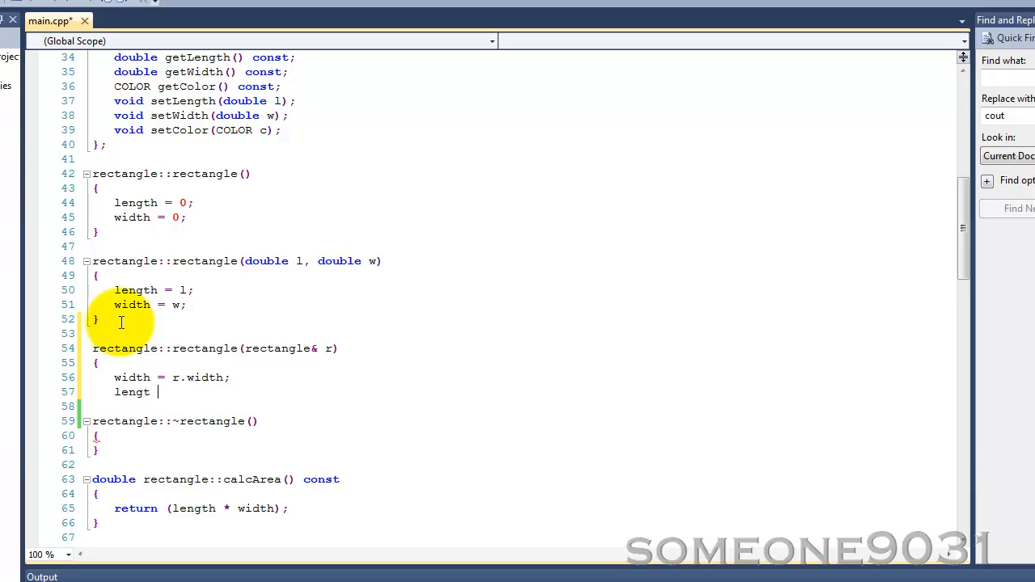
key("Backspace")
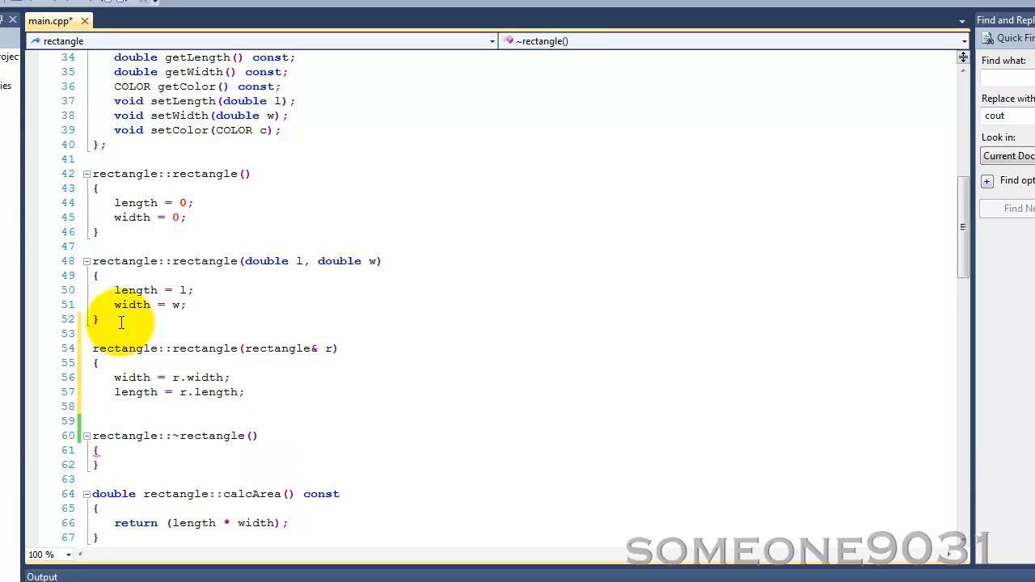
type("color = r.c")
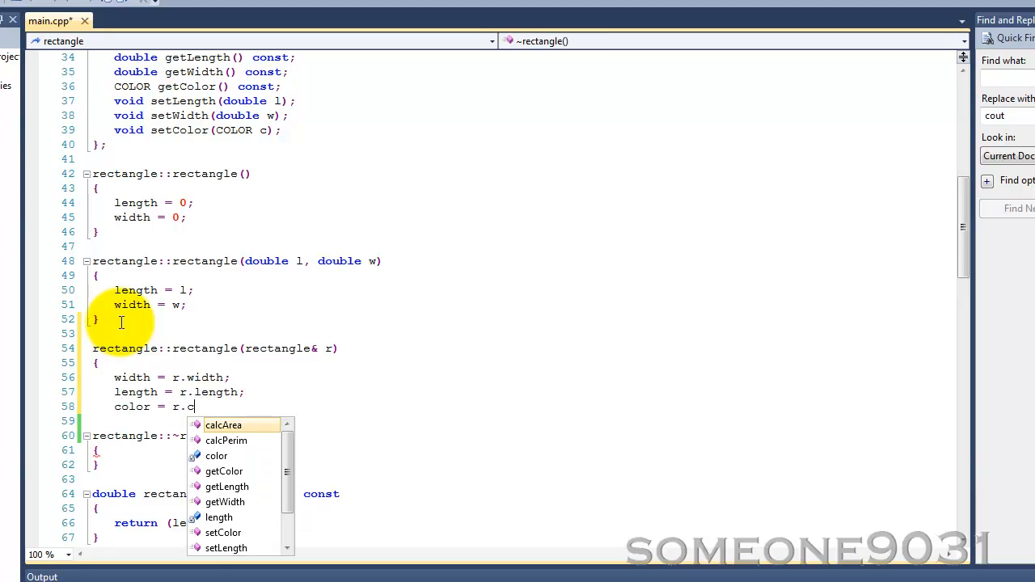
type("olor;")
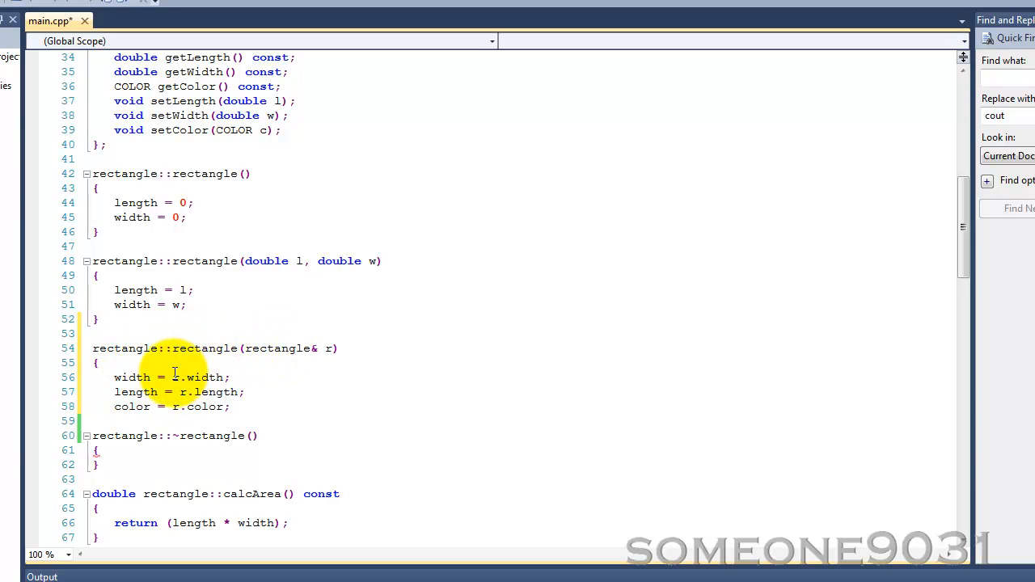
mouse_move(348, 348)
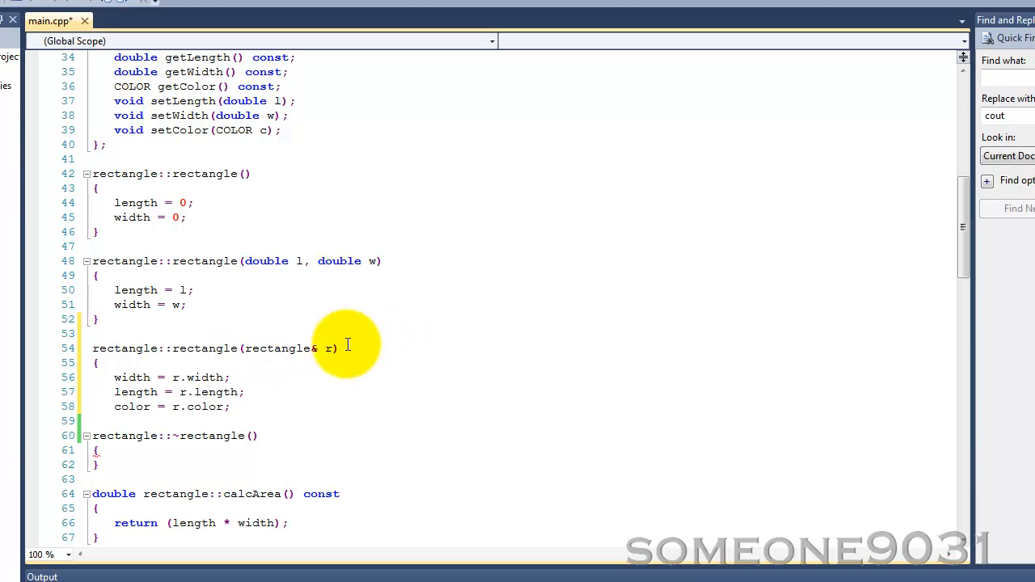
mouse_move(332, 348)
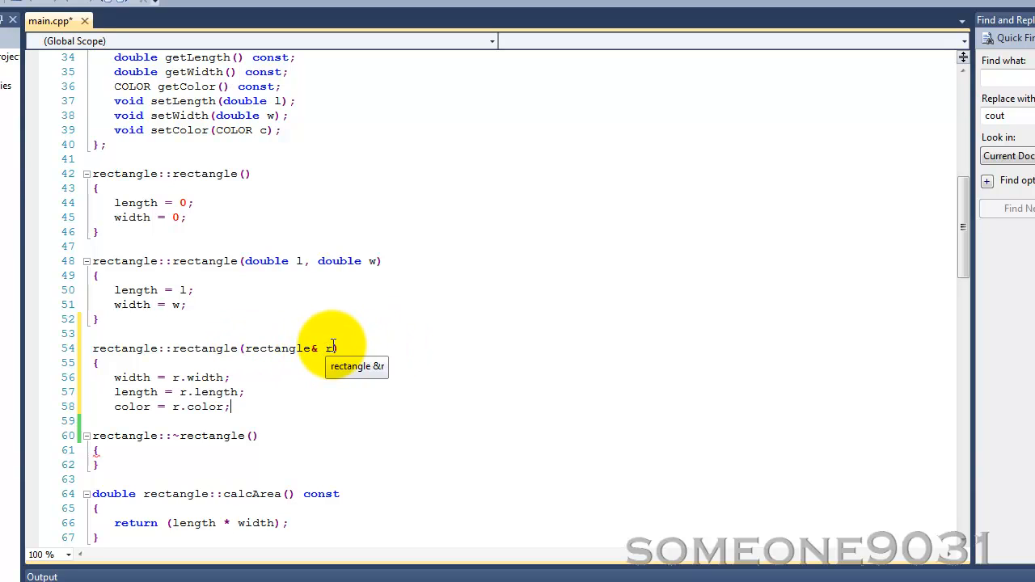
mouse_move(131, 377)
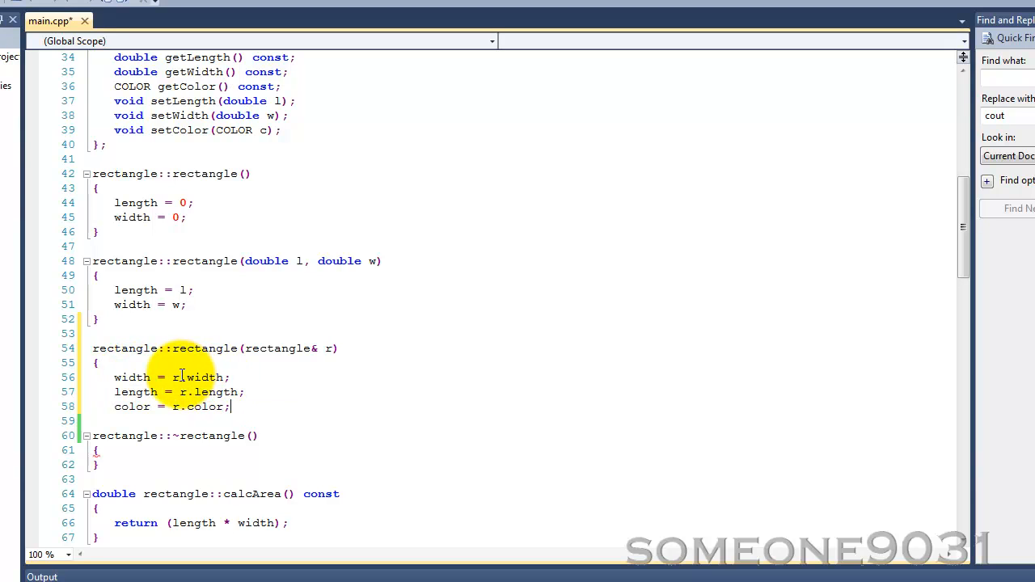
mouse_move(210, 394)
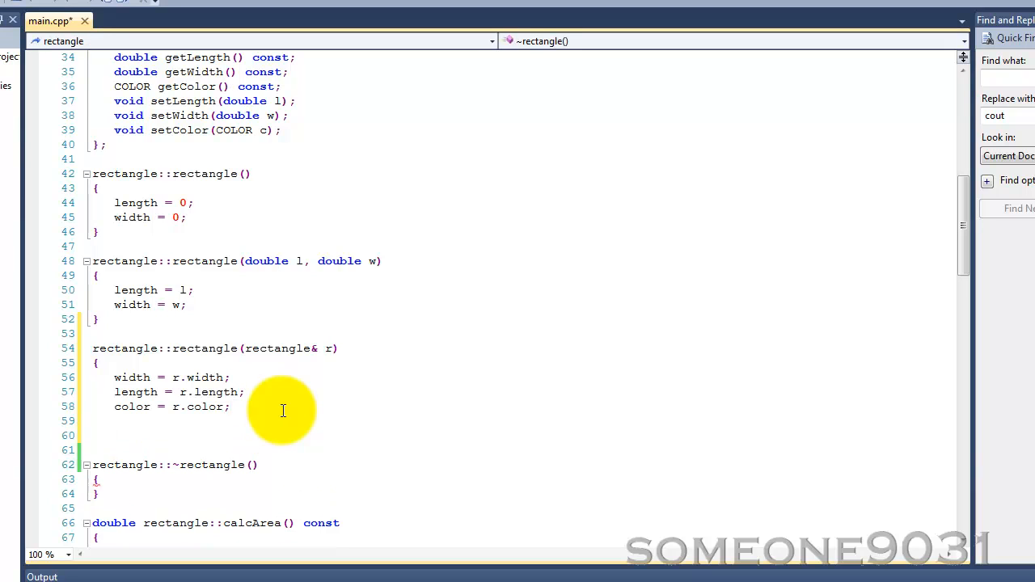
- Add a cout line printing "Copy constructor called." with endl
type("cout <<")
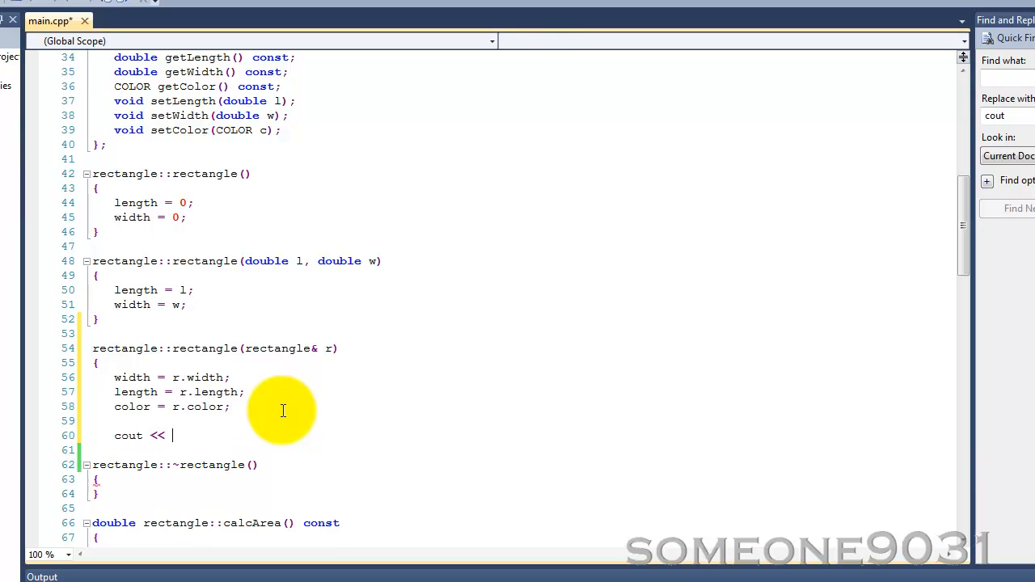
type("\"")
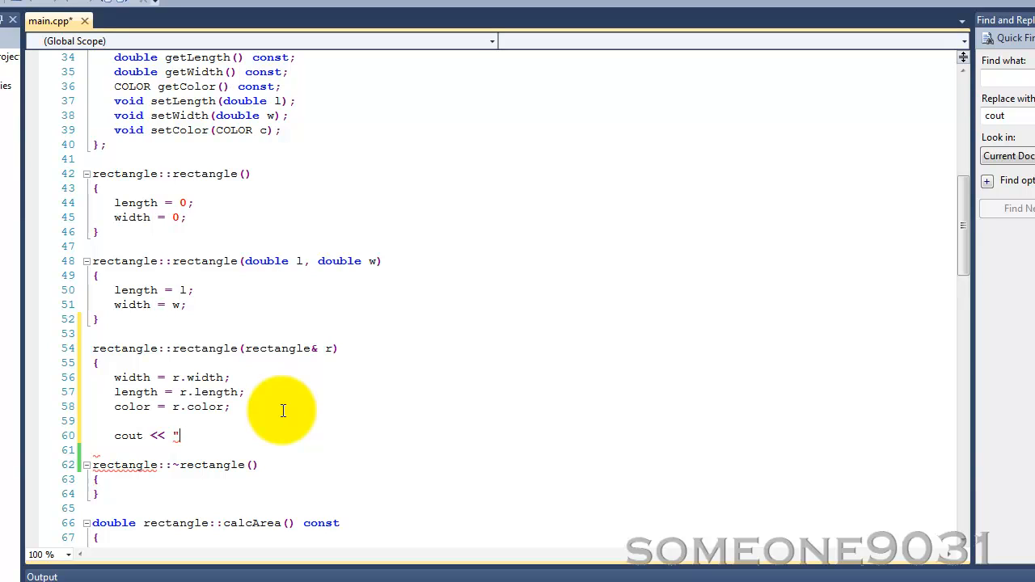
type("Co")
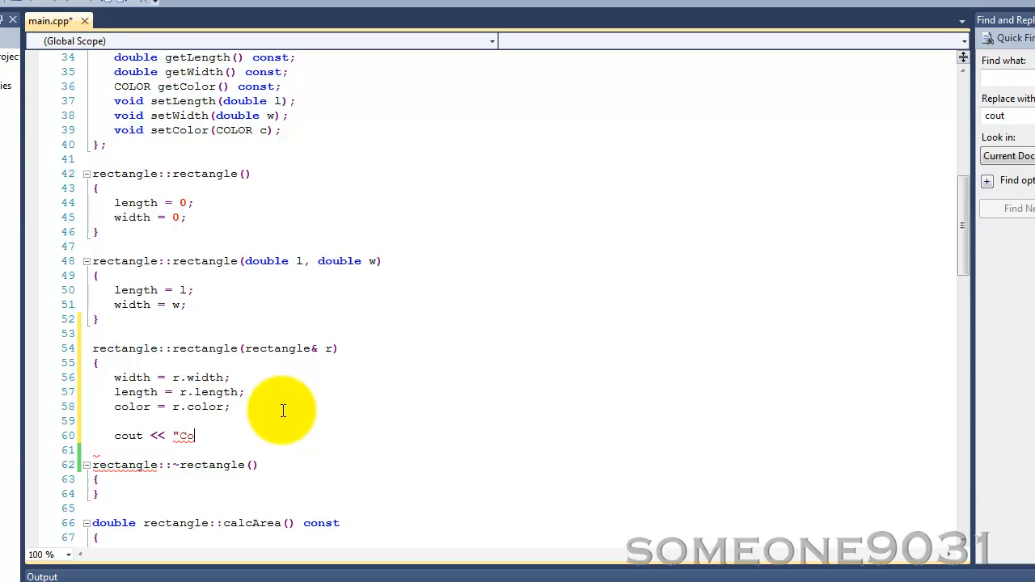
type("py constructor called.\" << endl;")
left_click(286, 450)
type("}")
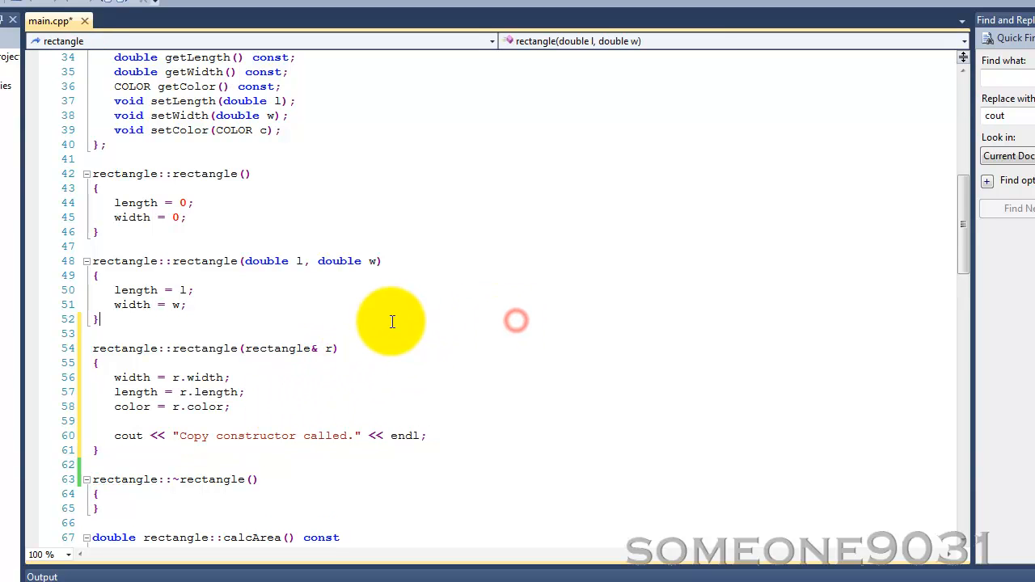
scroll("down", 3)
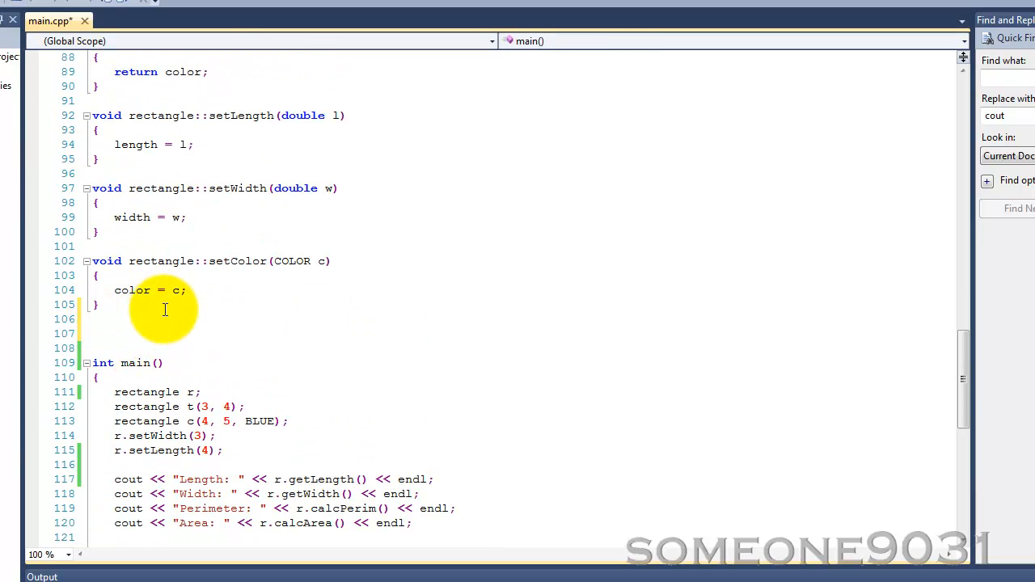
- Start void print(rectangle r) and output the perimeter using r.calcPerim()
type("void print")
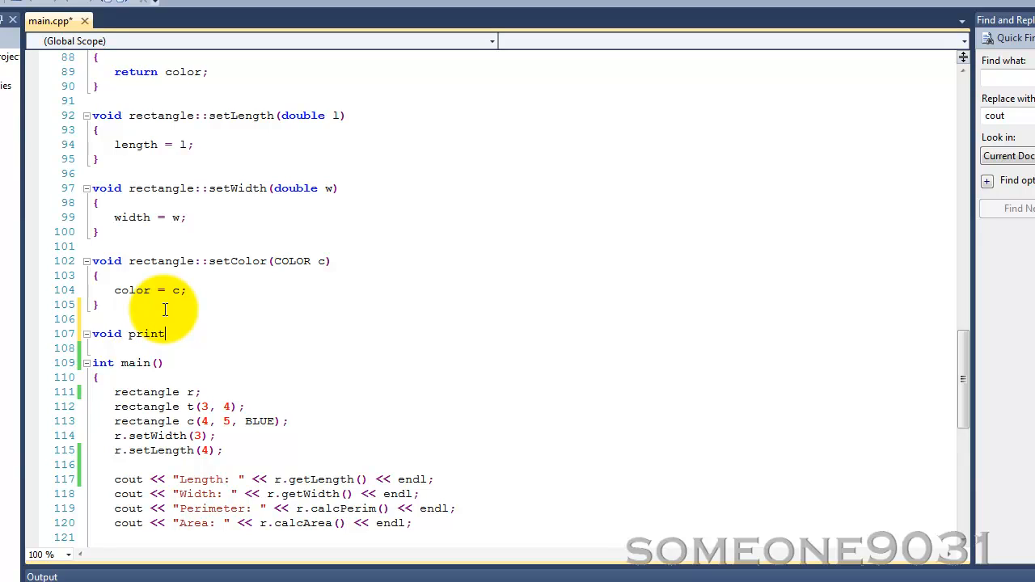
type("(rectangle r")
left_click(521, 347)
type("{")
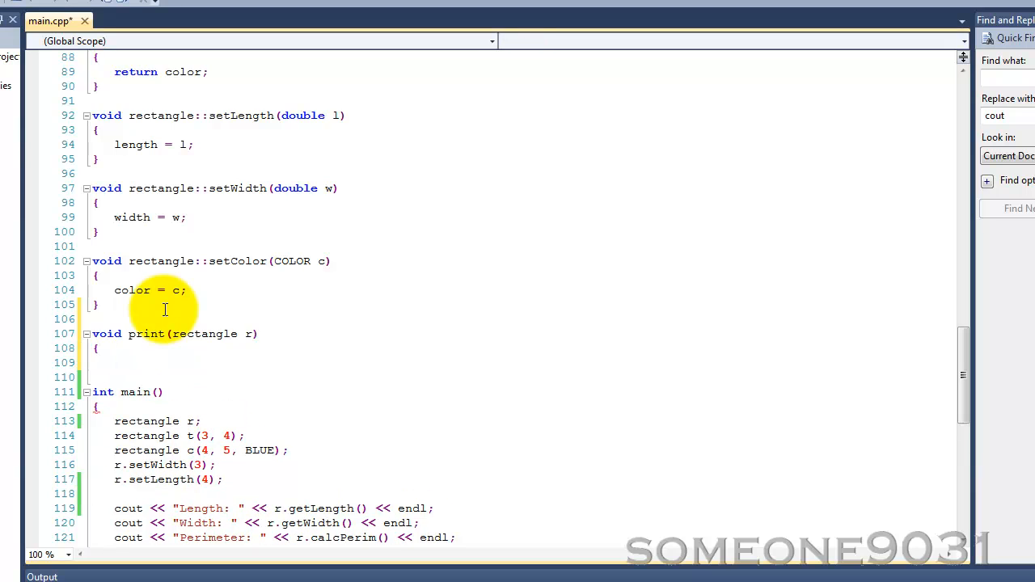
type("cout << \"")
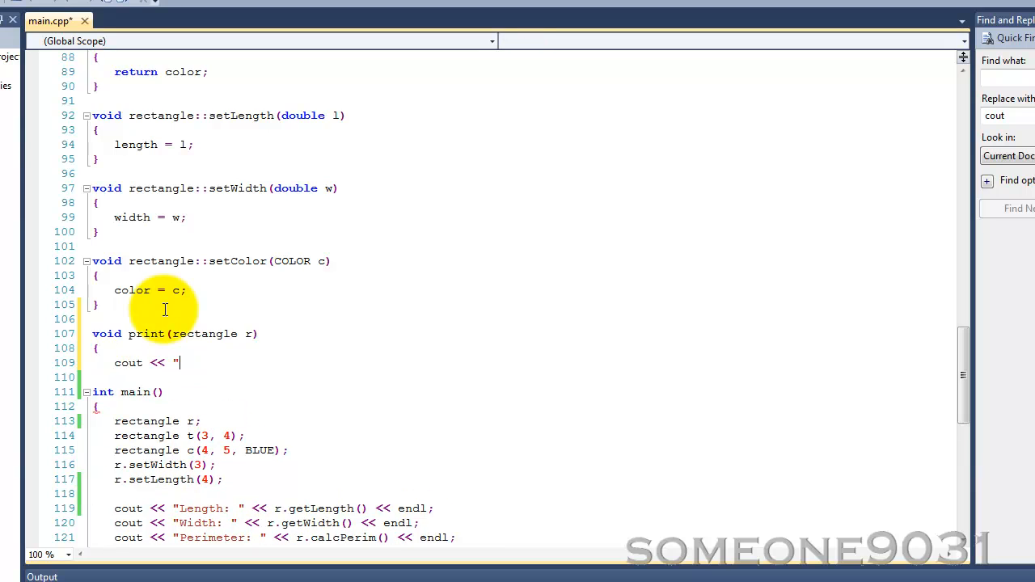
type("Perimeter of r: \" << r.")
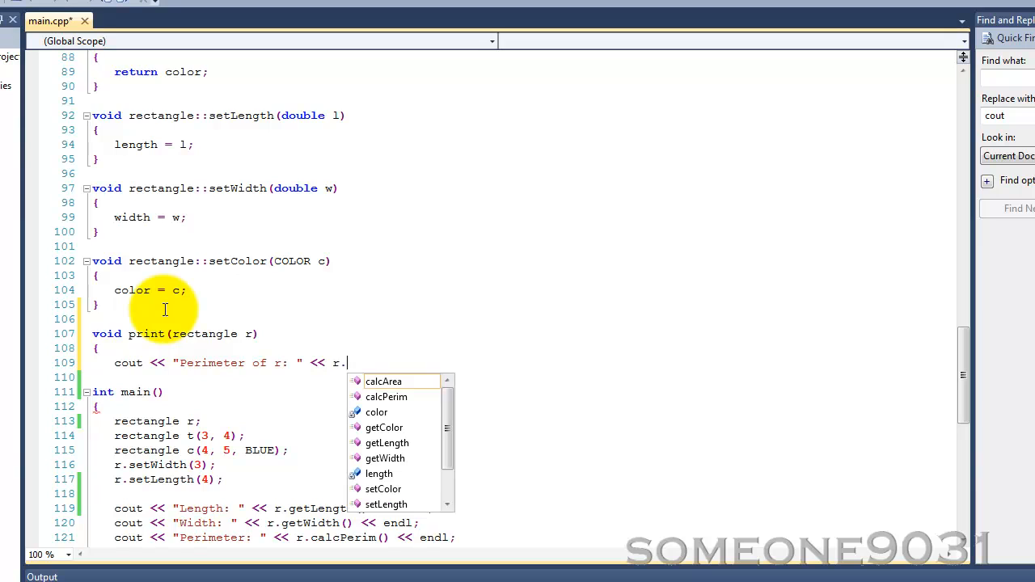
type("calcPerim() << endl;")
left_click(521, 377)
type("cout <<")
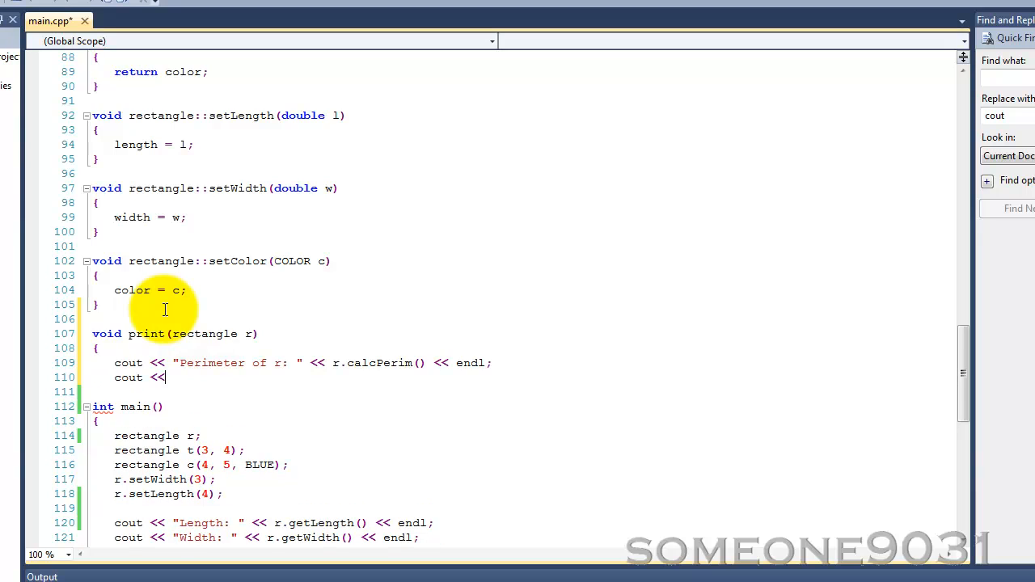
- Output the area using r.calcArea() followed by endl, completing print
type("\"Area or")
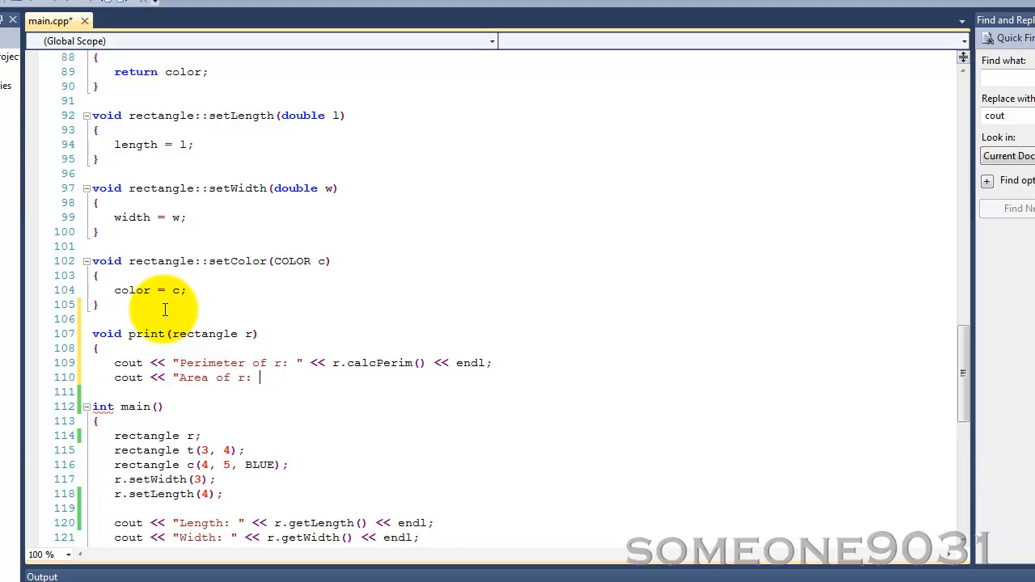
type("r.")
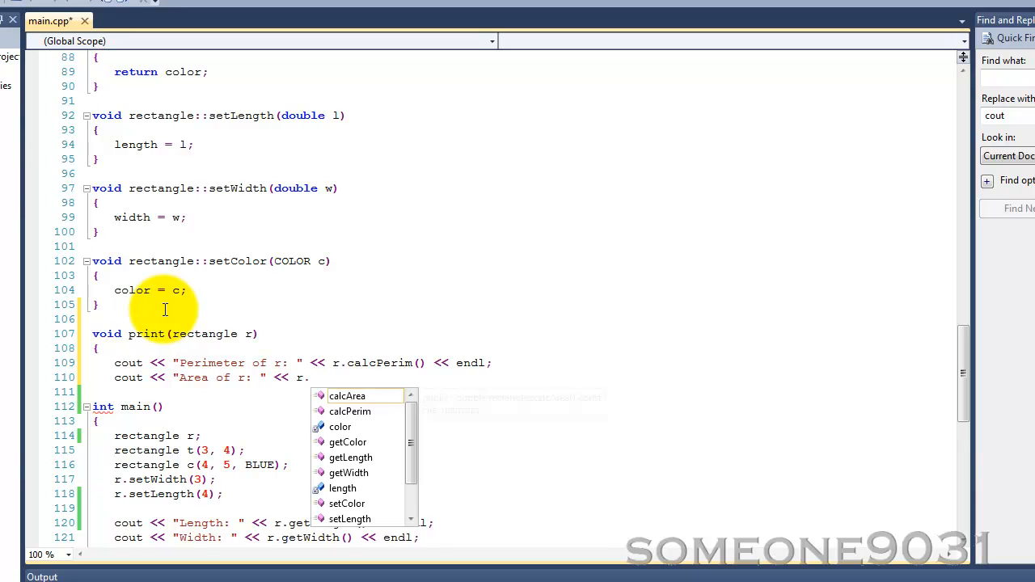
type("calcArea() <<")
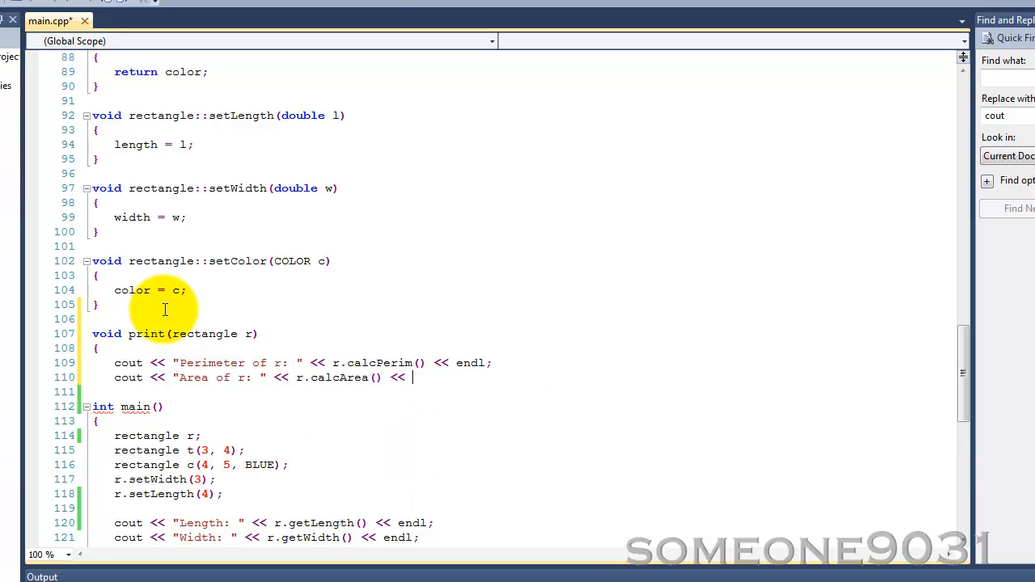
type("endl;")
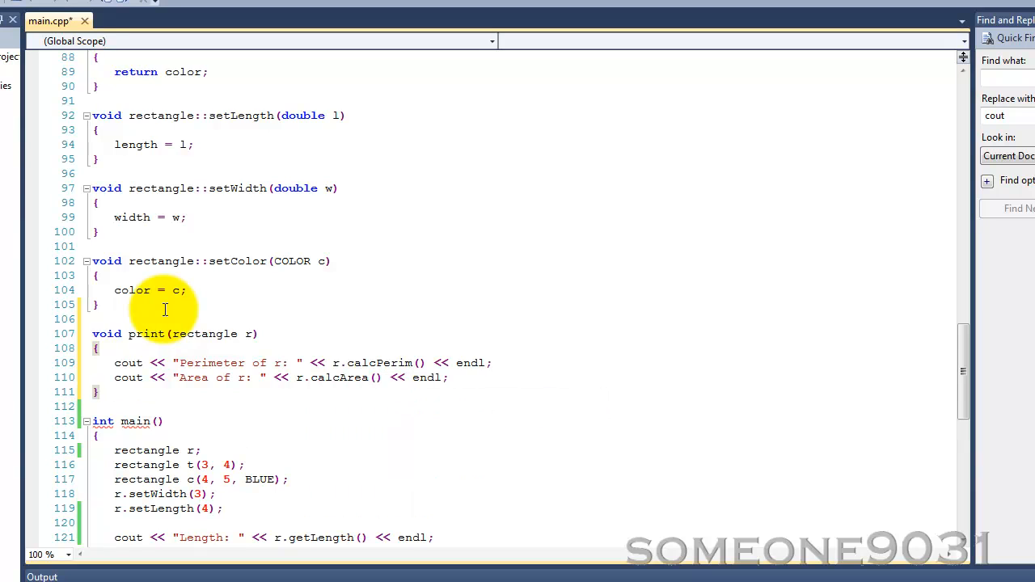
left_click(134, 393)
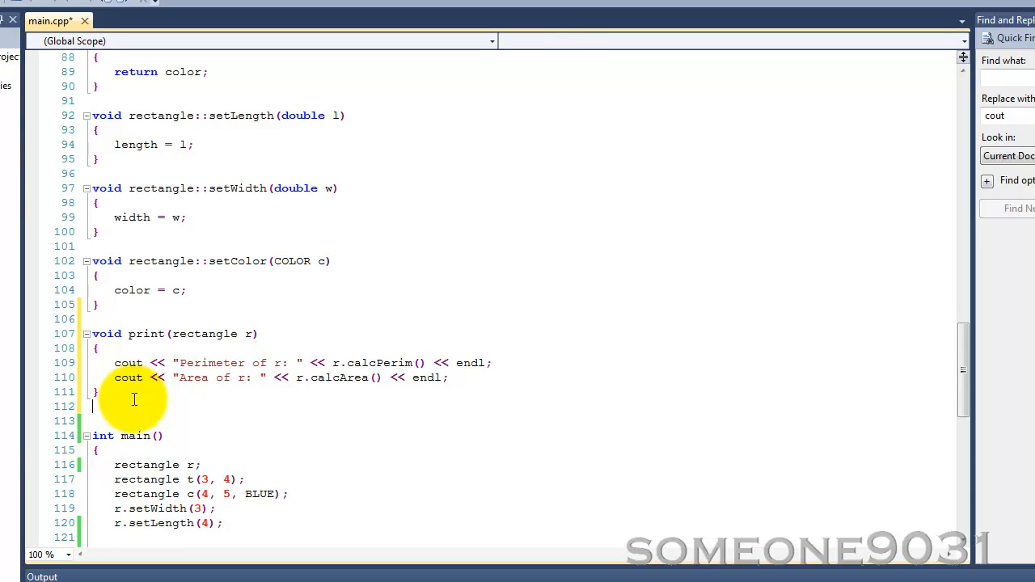
- Write the function header rectangle myFunction()
type("rec")
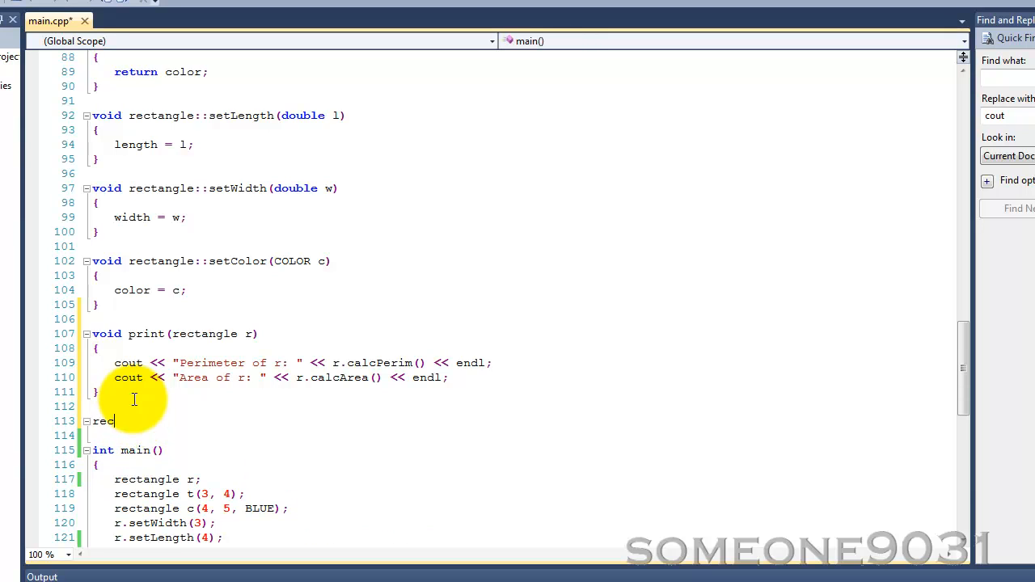
type("tangle")
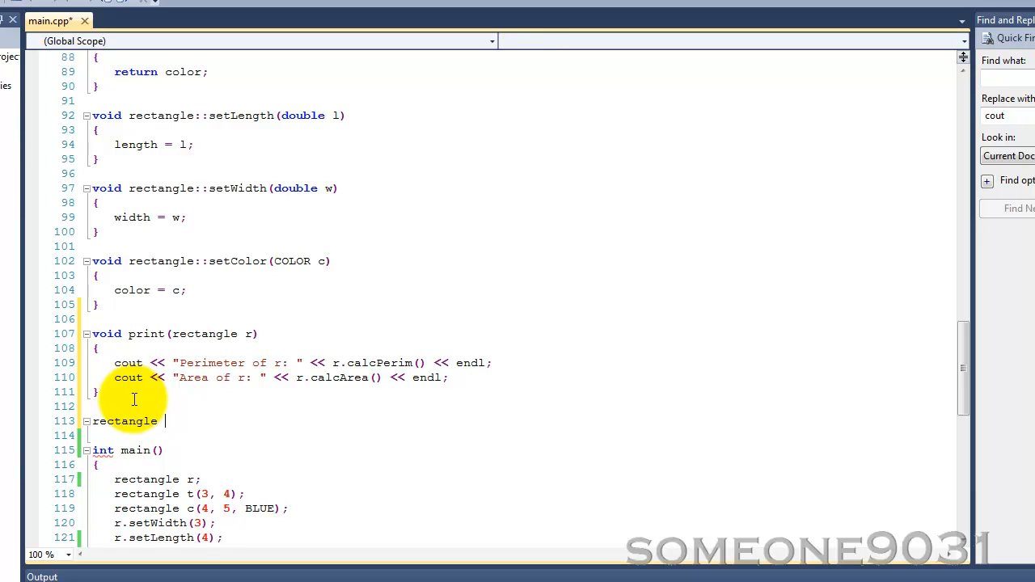
type("myFunci")
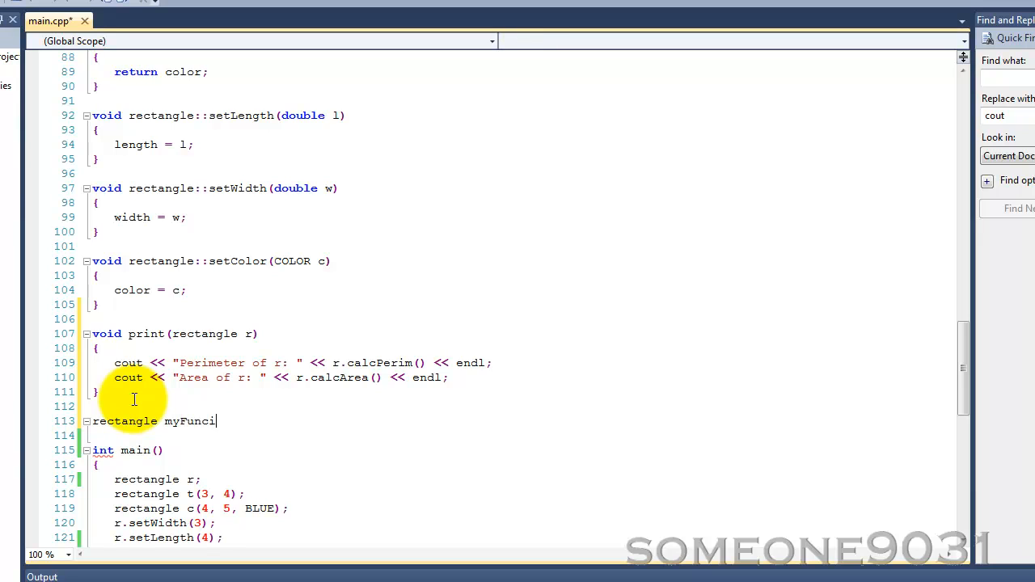
key("Backspace")
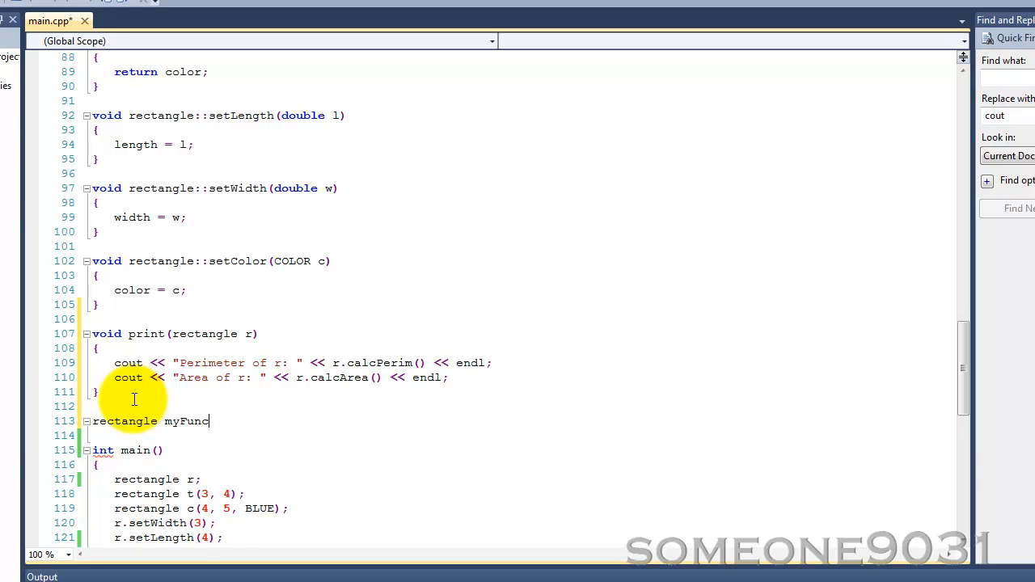
type("tion()")
left_click(521, 436)
type("{")
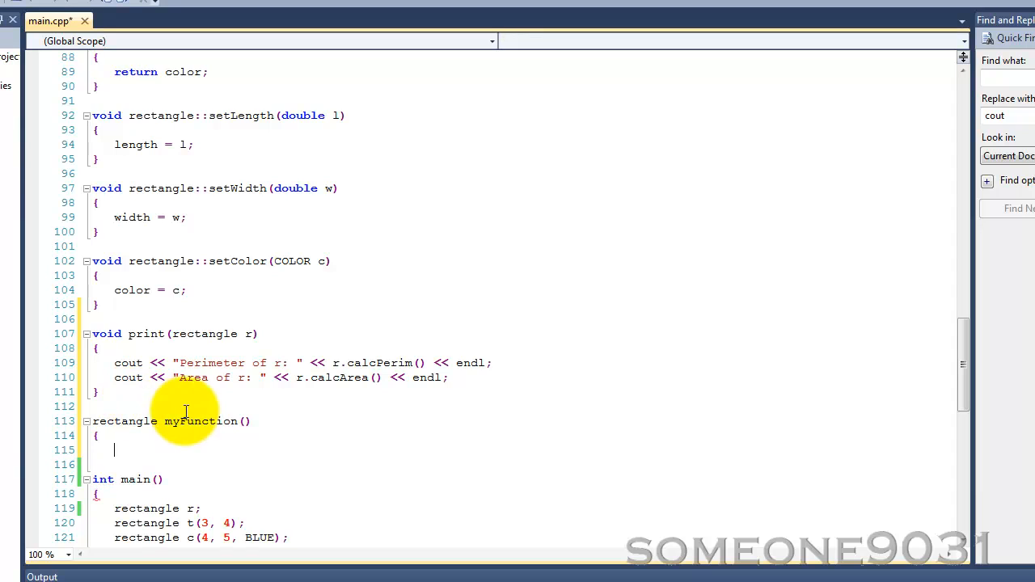
mouse_move(291, 469)
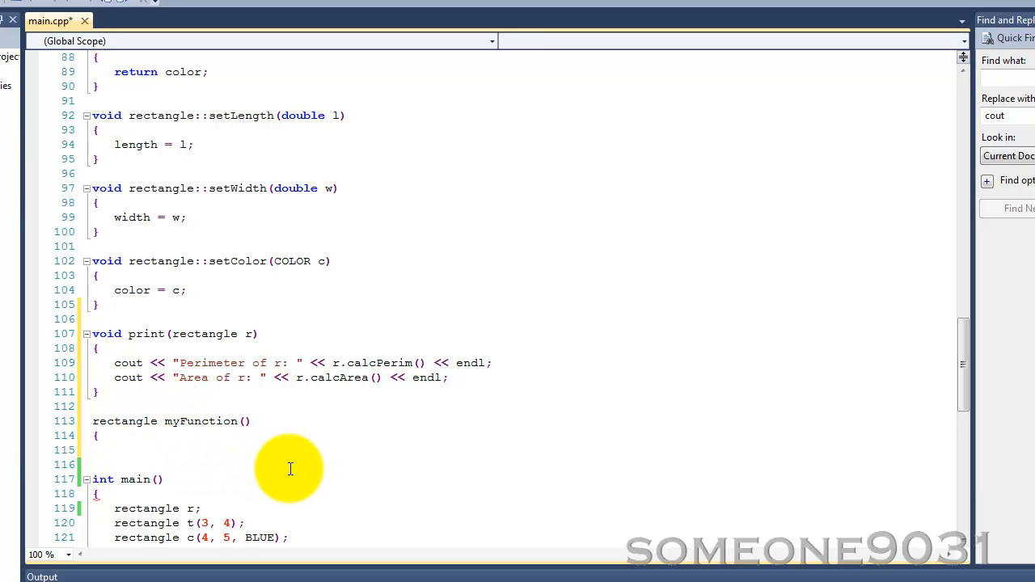
- Declare rectangle myRect and set its color to BLACK
type("rect")
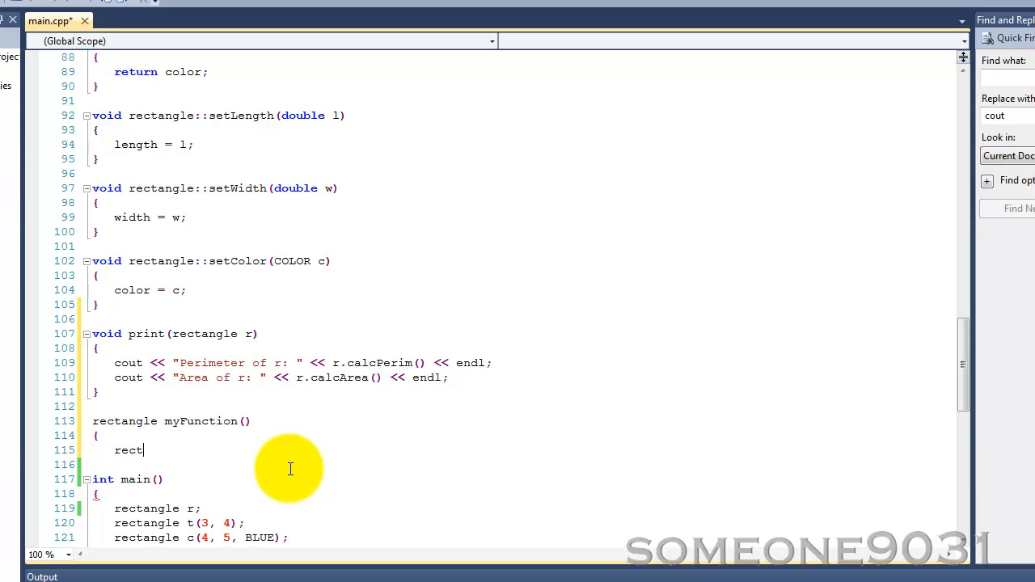
type("angle my")
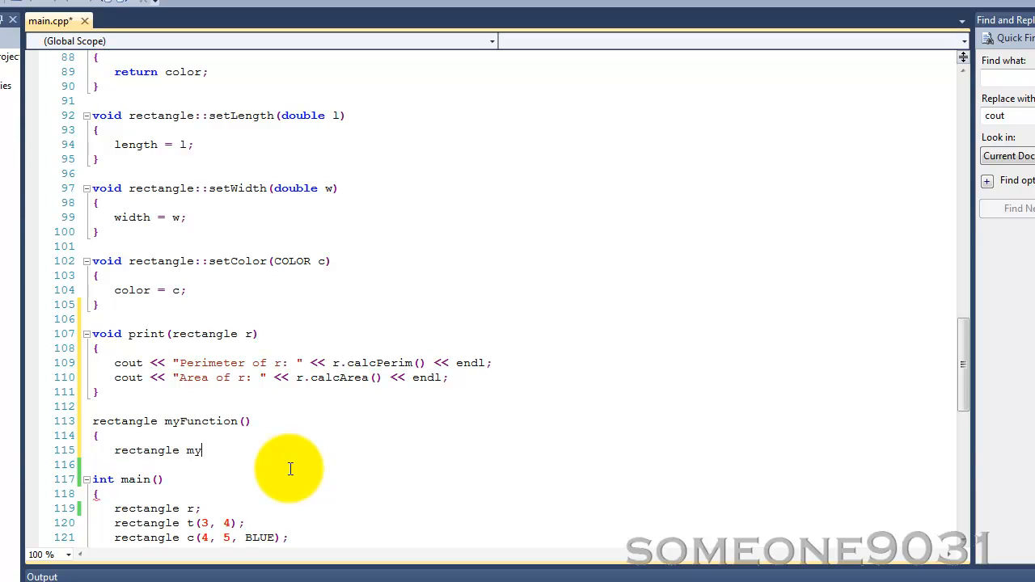
type("Rect;")
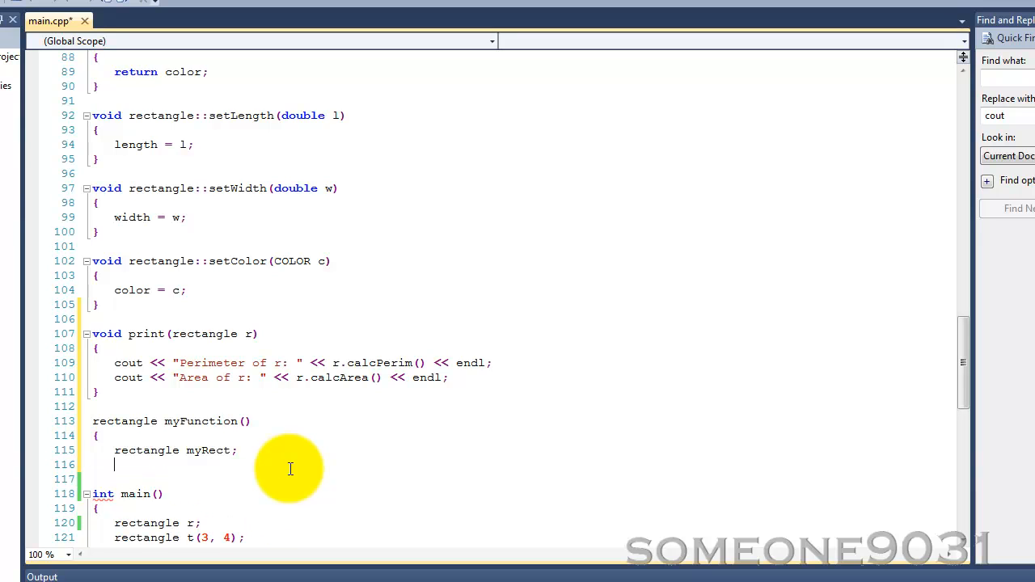
type("myRe")
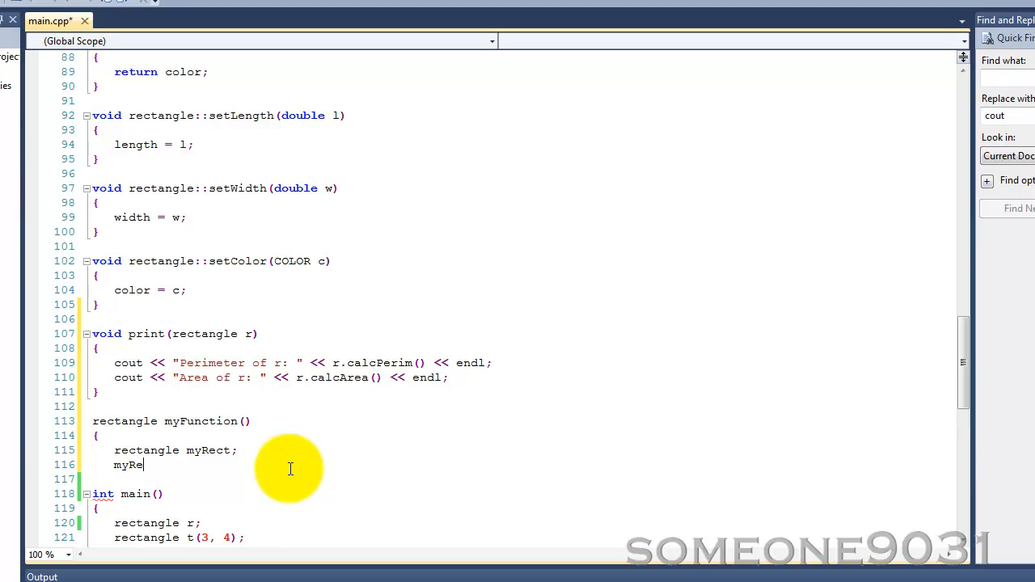
type("ct.")
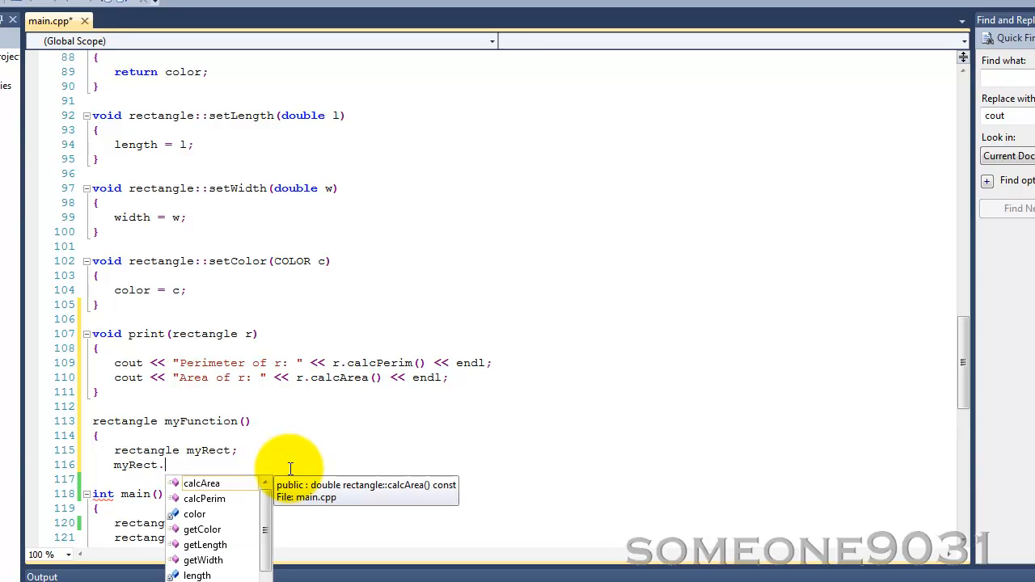
type("s")
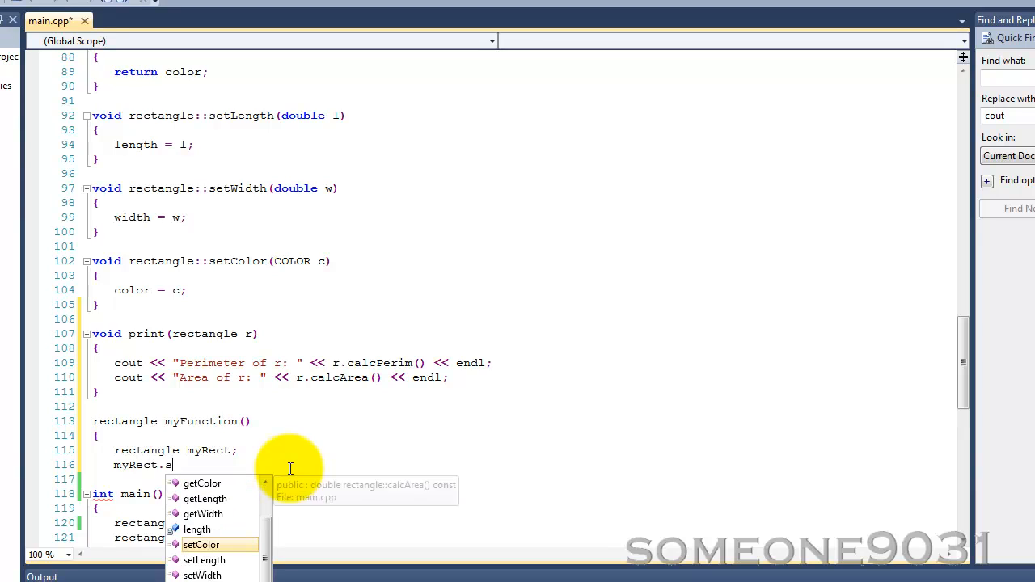
type("etColor")
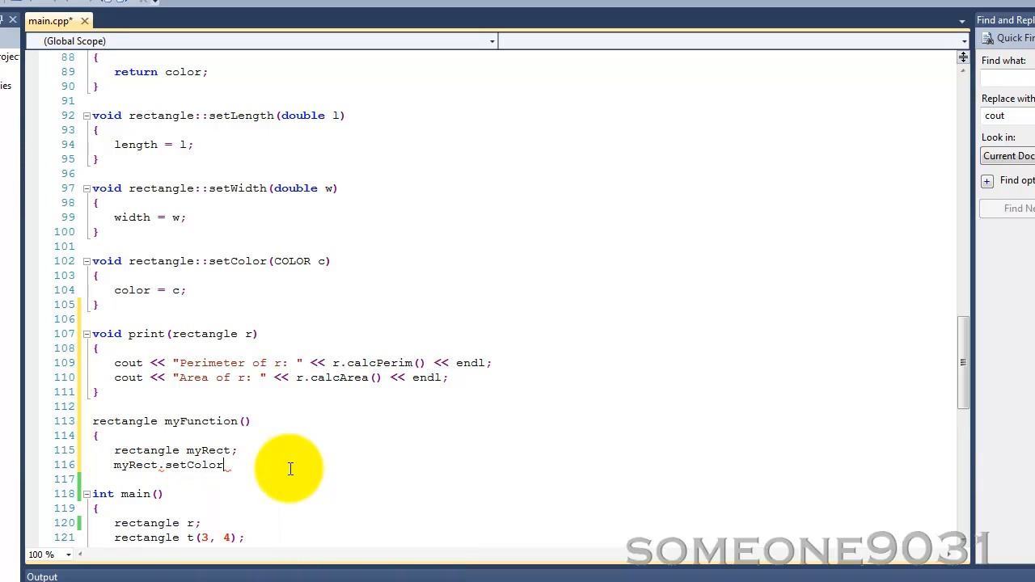
type("(BLACK);")
left_click(533, 479)
type("m")
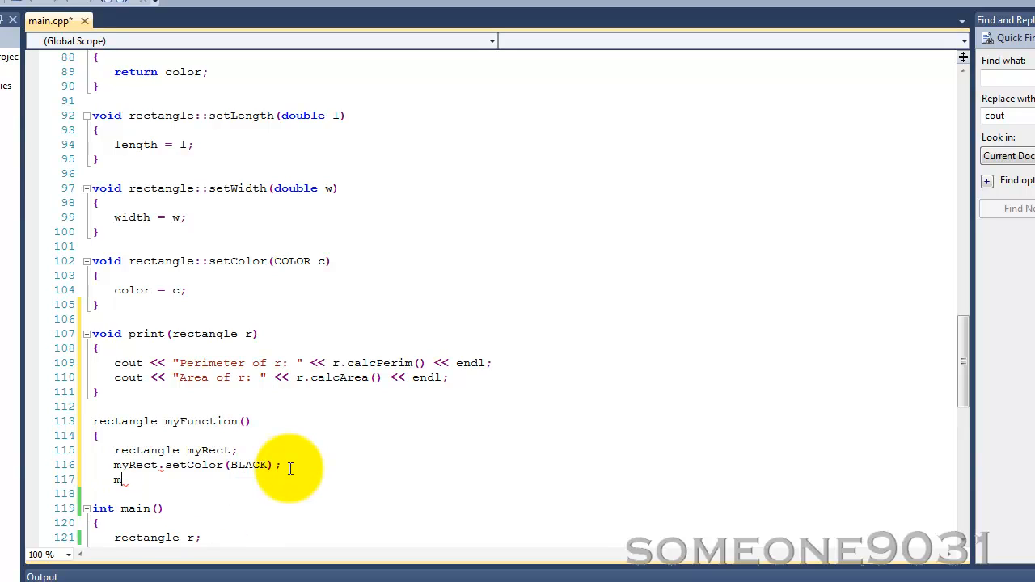
- Set myRect's length to 3.2 and width to 1.3
type("yRect.")
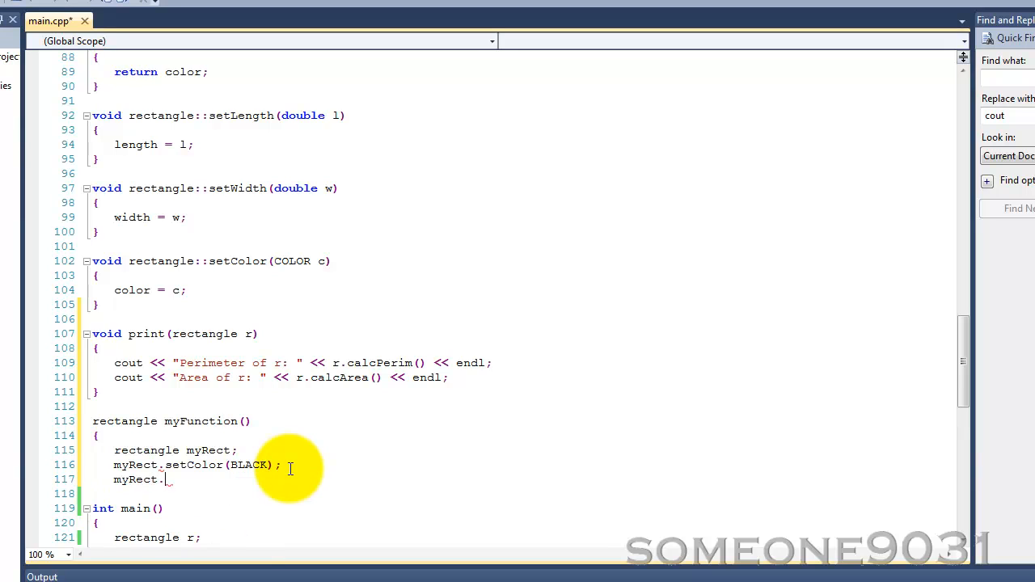
type("setLength(")
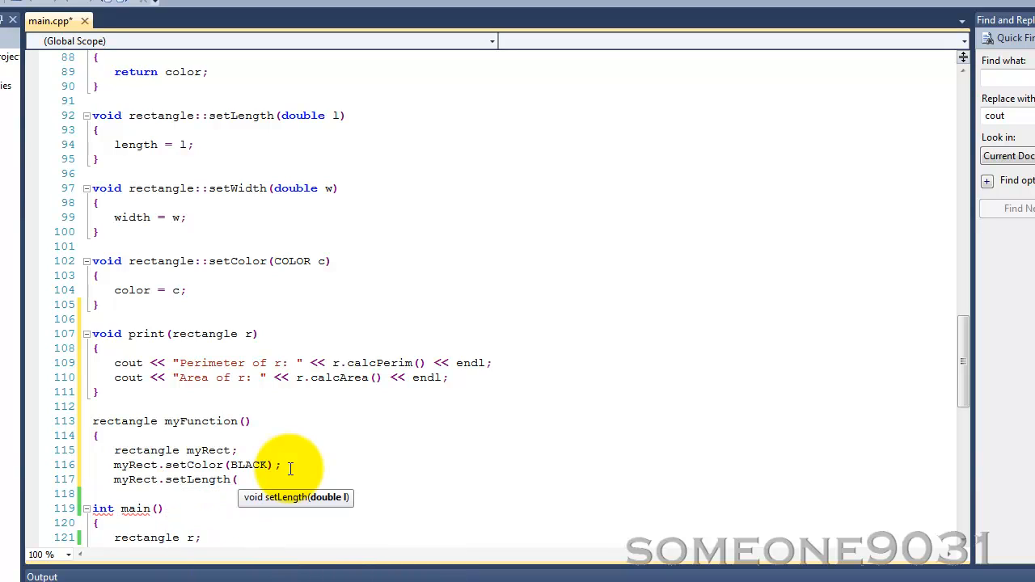
type("3.2);")
left_click(298, 493)
type("my")
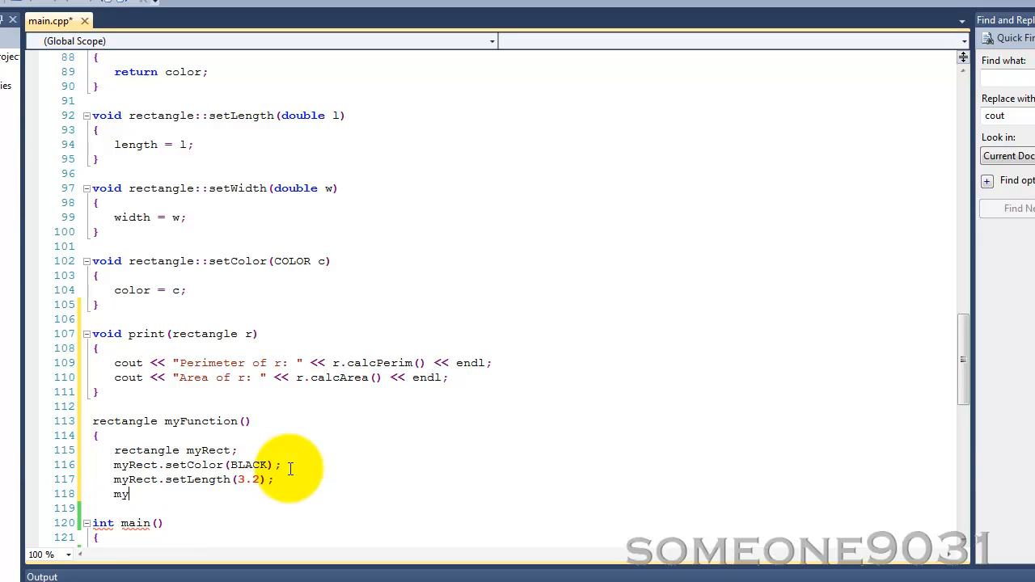
type("Rectn")
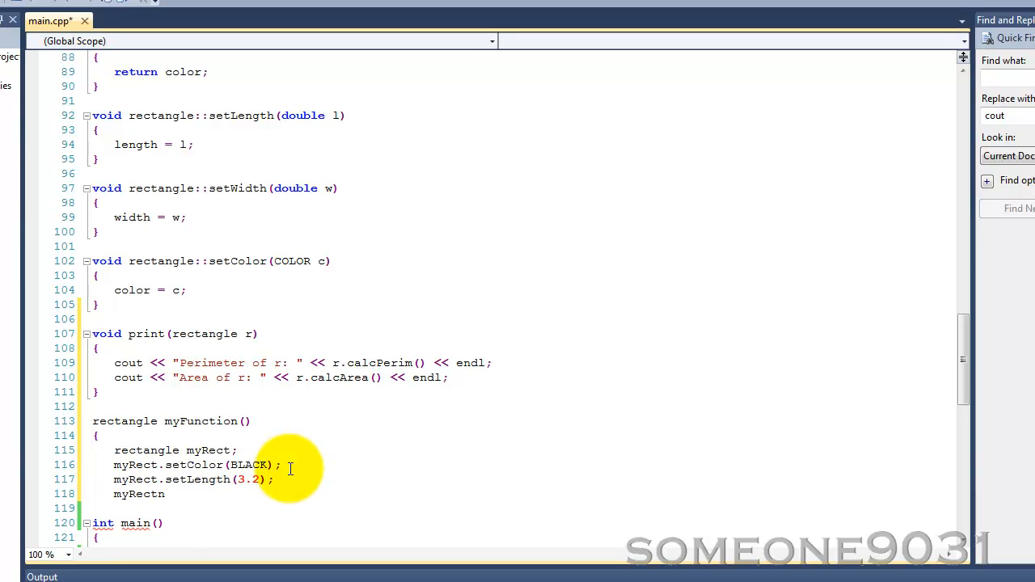
type(".se")
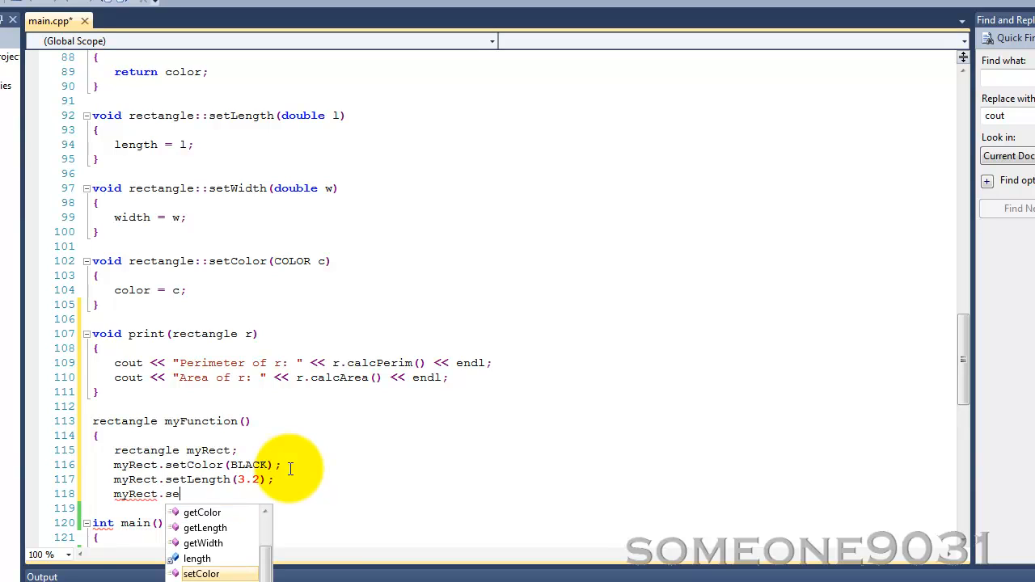
type("tWidth")
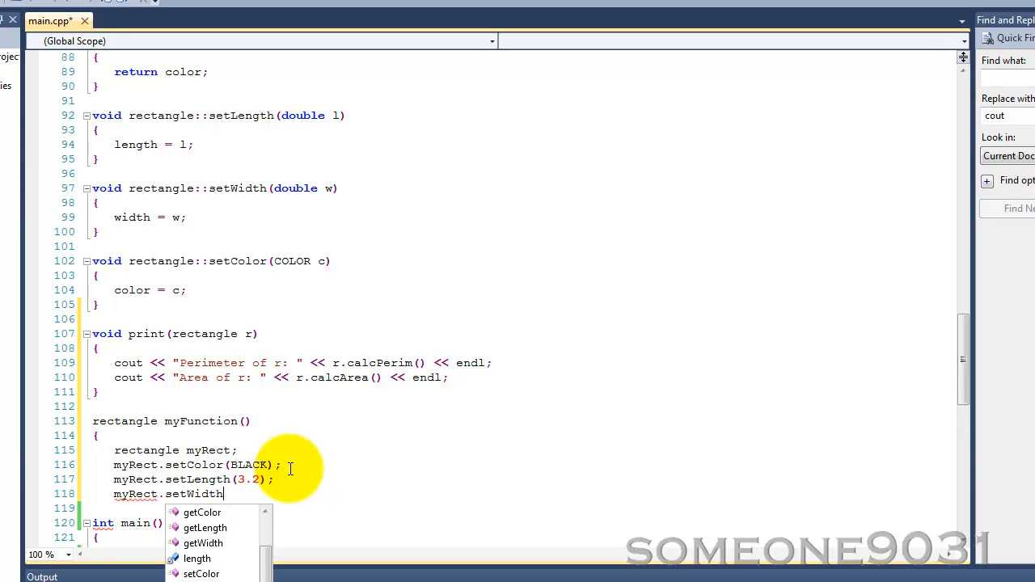
type("= (1")
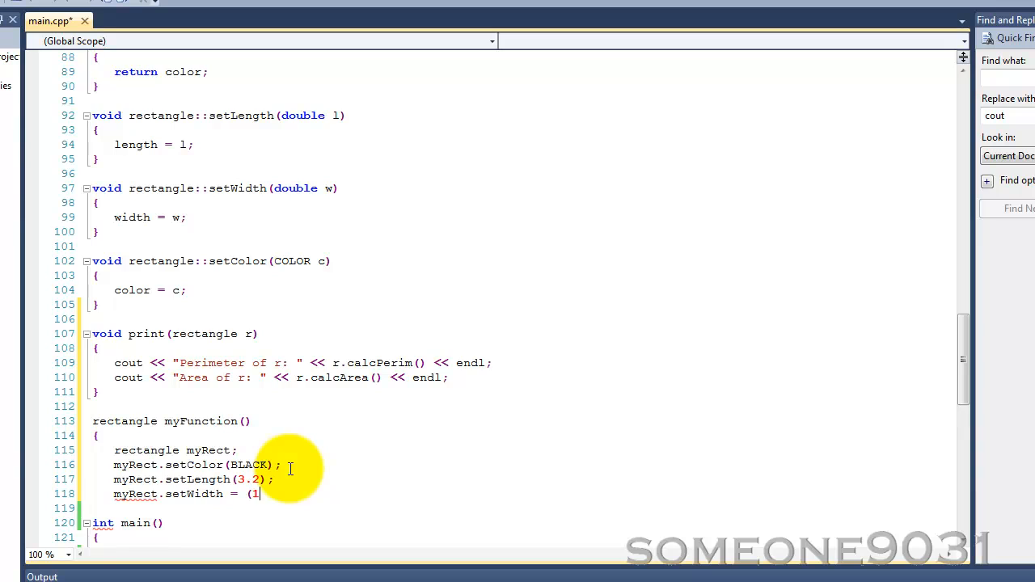
type(".3)")
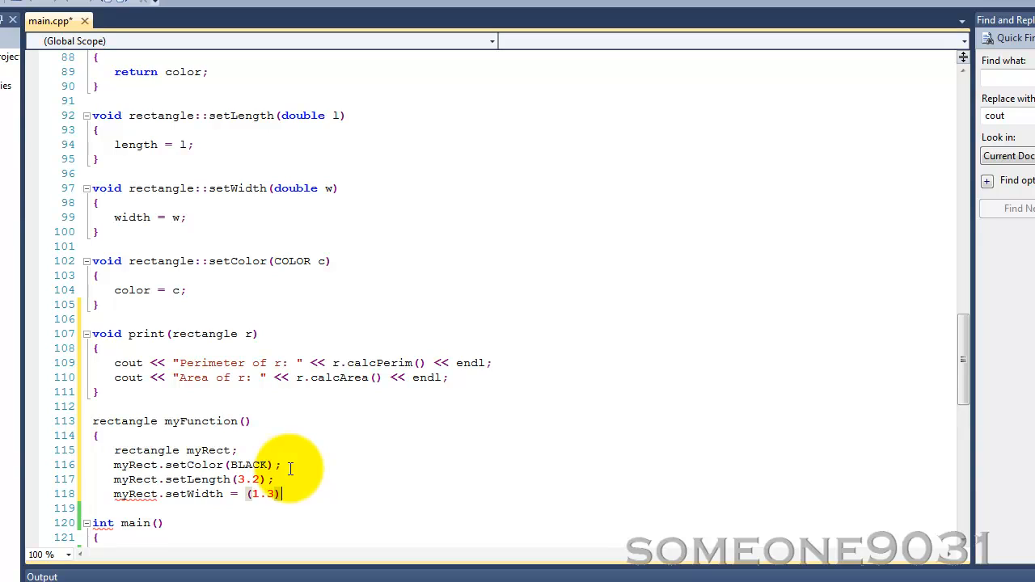
- Return myRect from myFunction and fix the setWidth(1.3); call
type("ret")
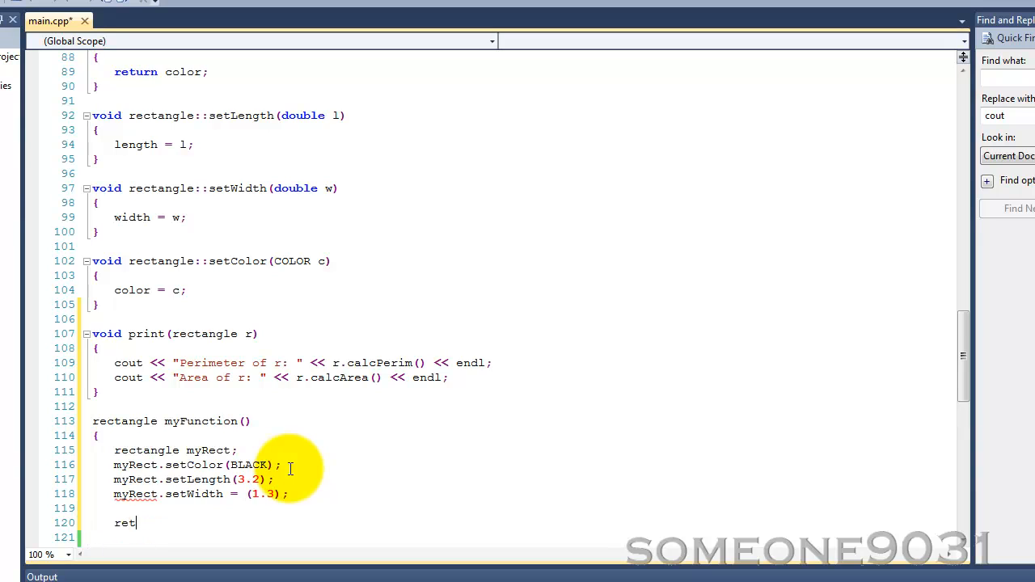
type("urn")
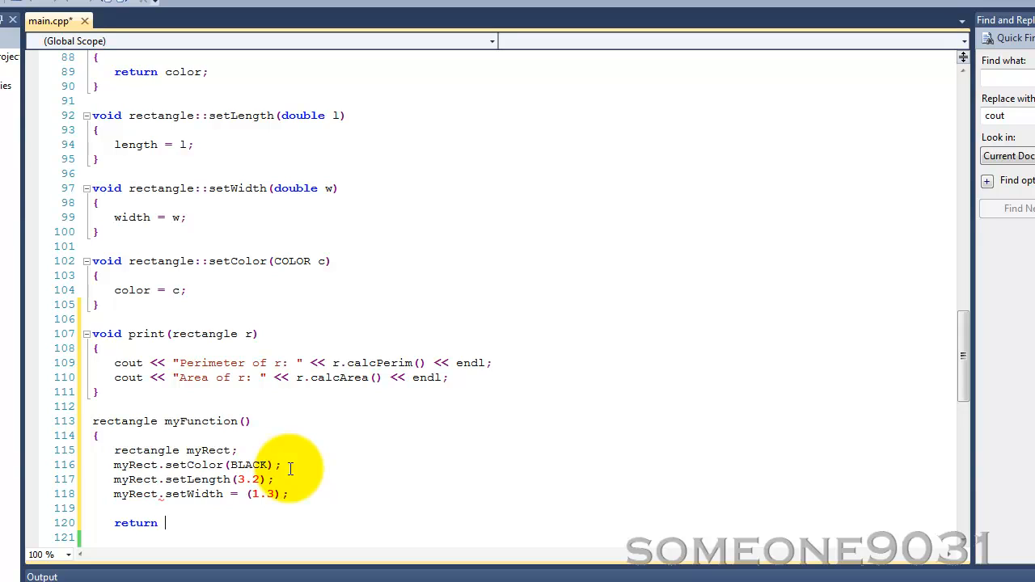
type("m")
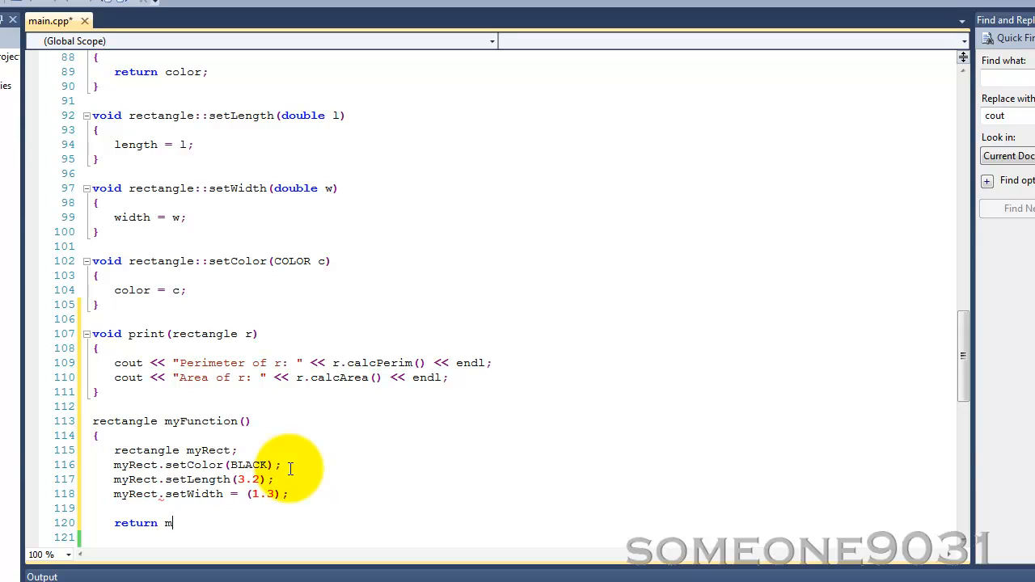
type("yRec")
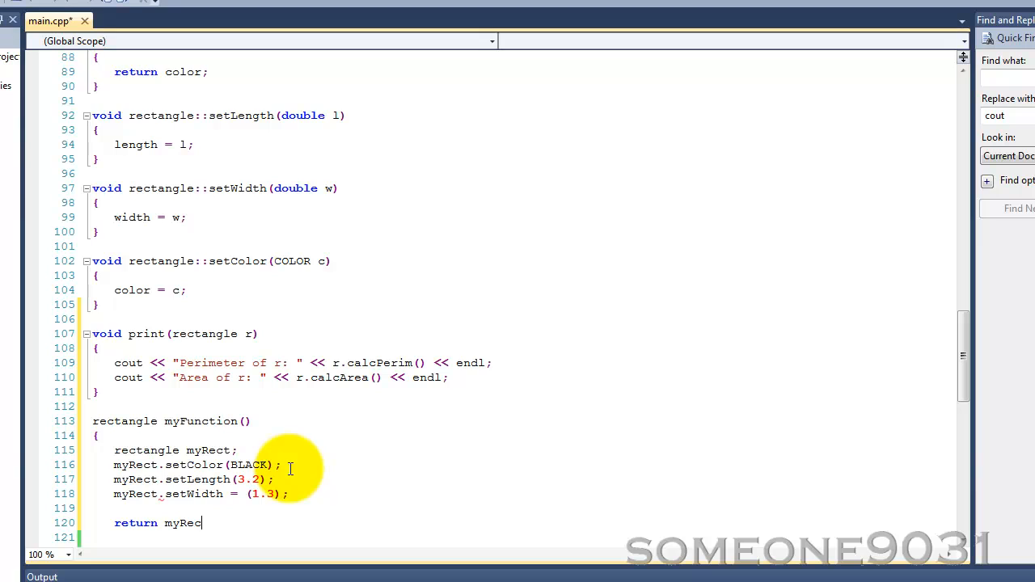
type("t;")
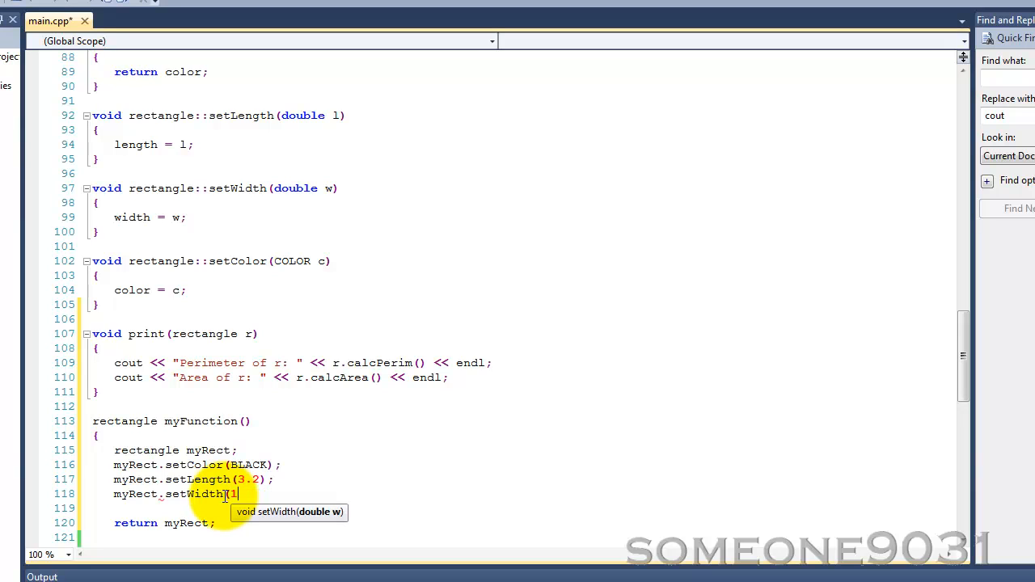
type(".3);")
left_click(517, 537)
type("}")
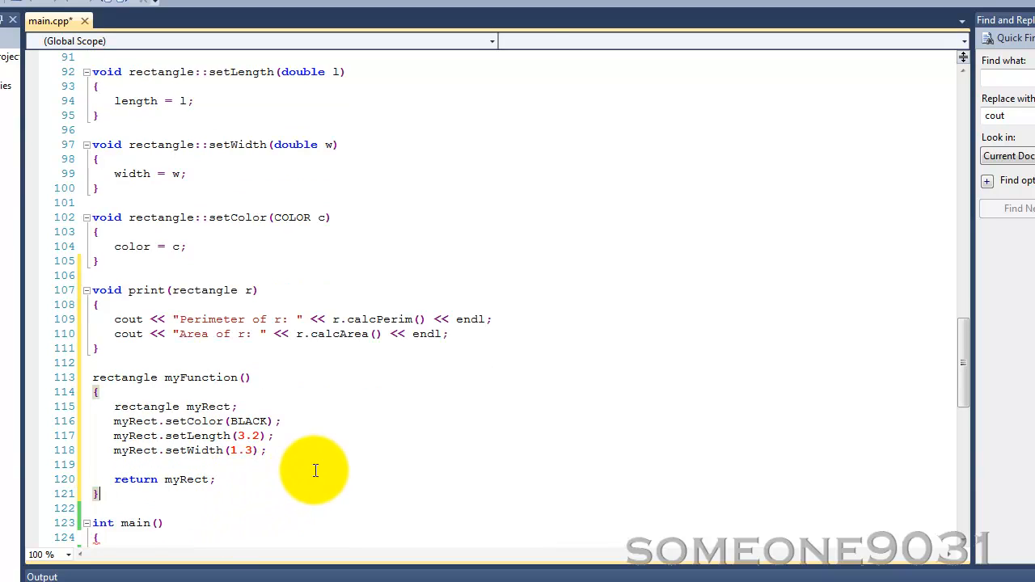
- In main, call print(r); and assign t = myFunction(); below the setLength call
scroll("down", 3)
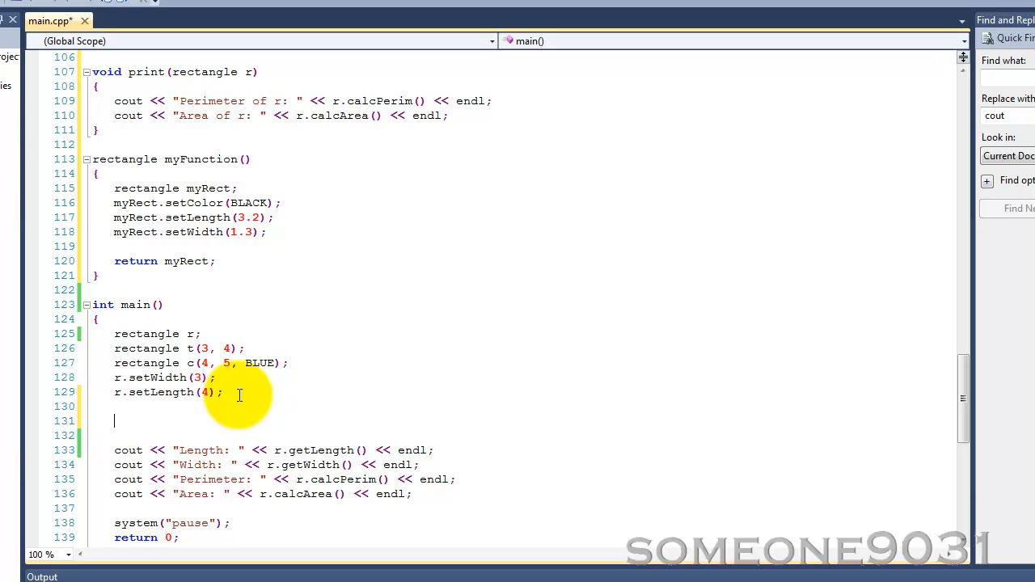
type("print(r);")
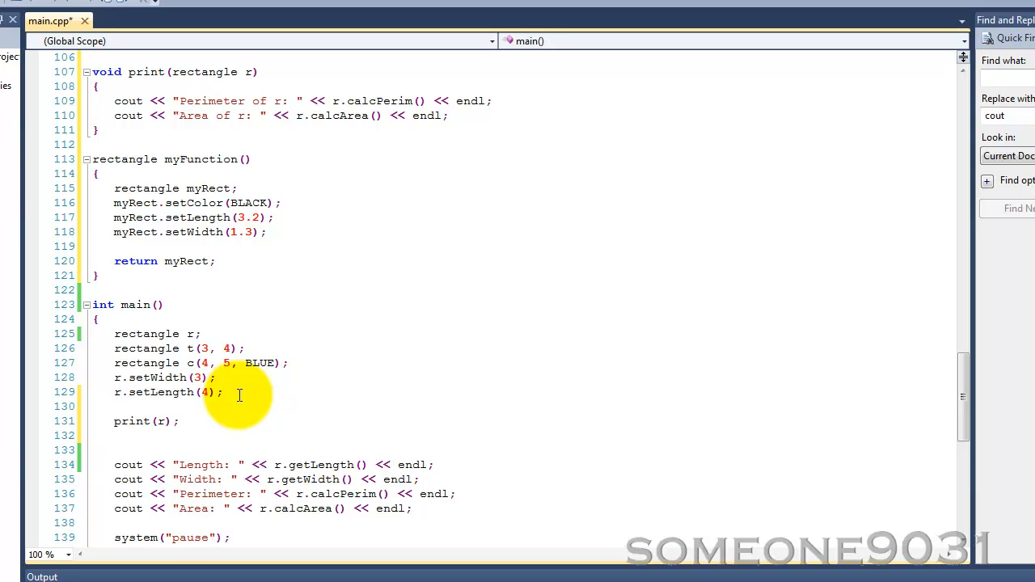
type("t =")
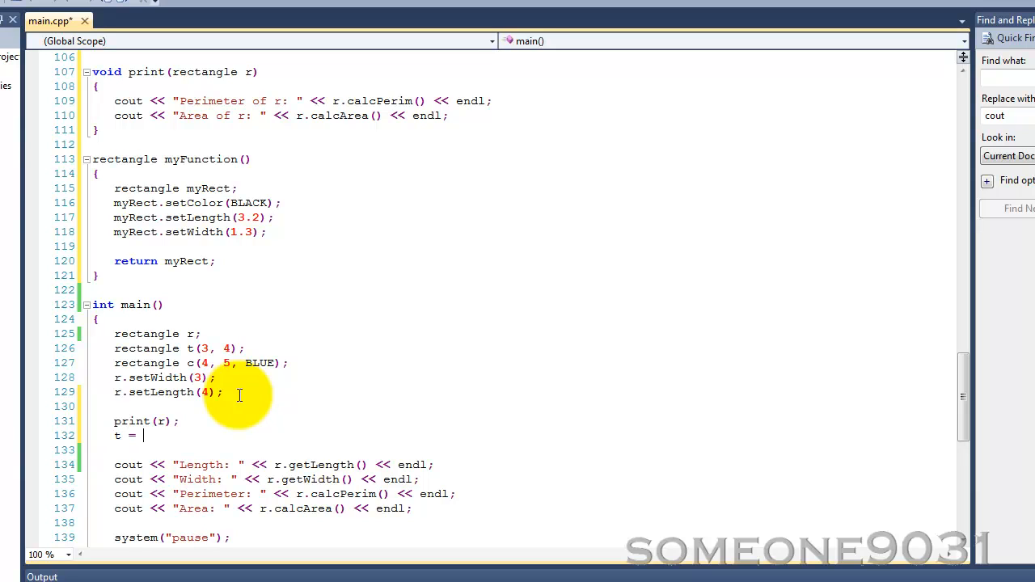
type("my")
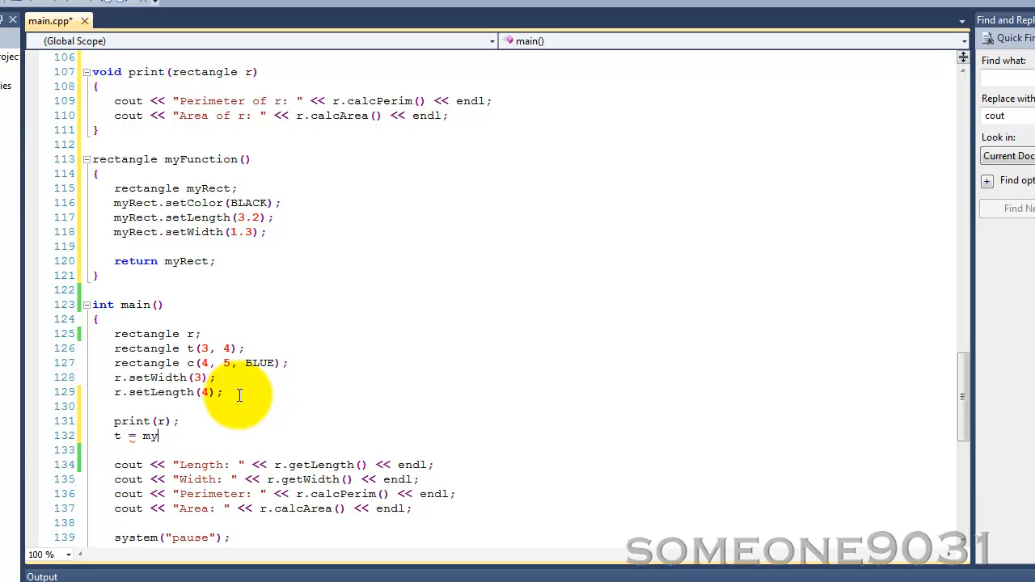
type("Func")
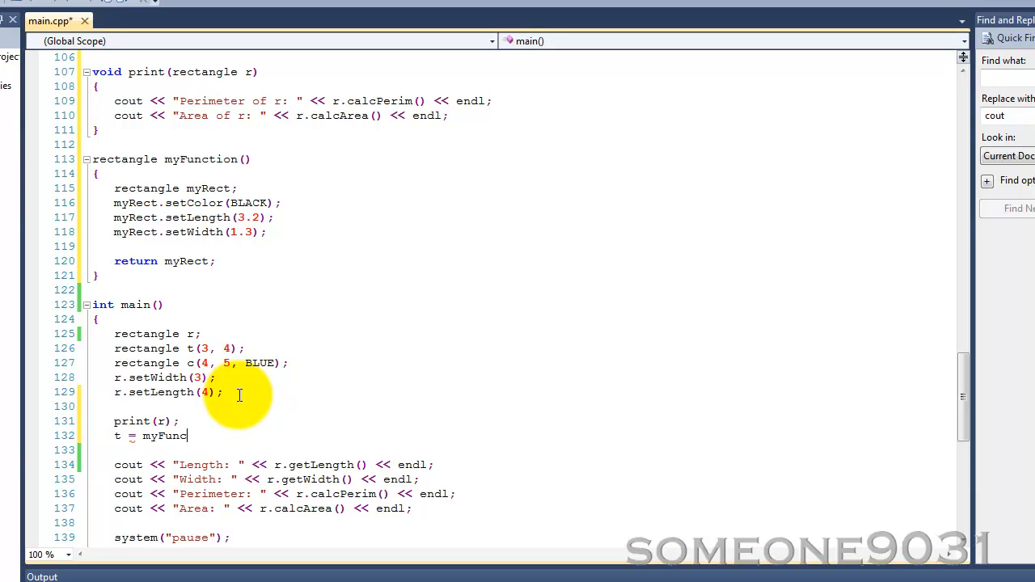
type("tion();")
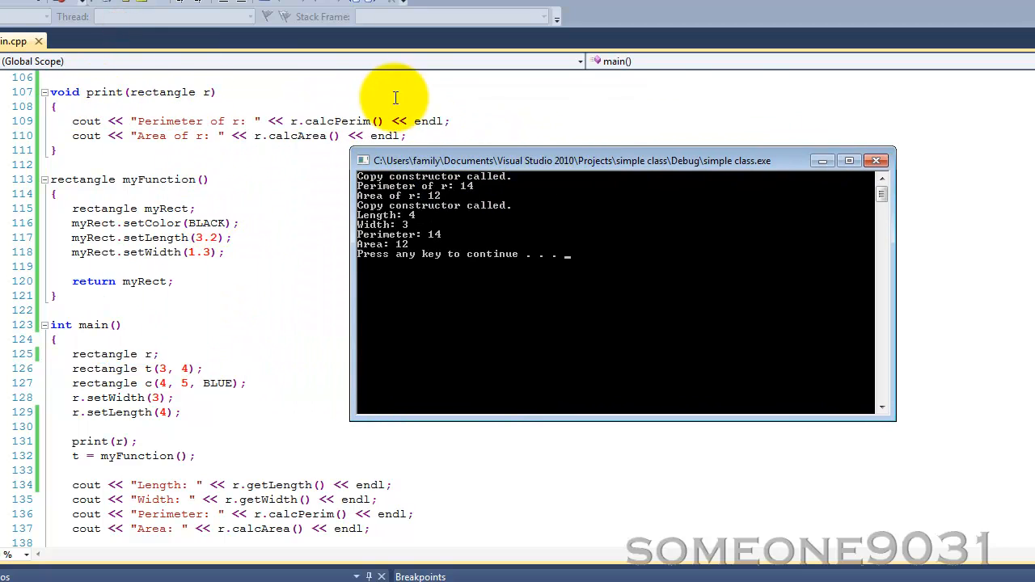
mouse_move(214, 107)
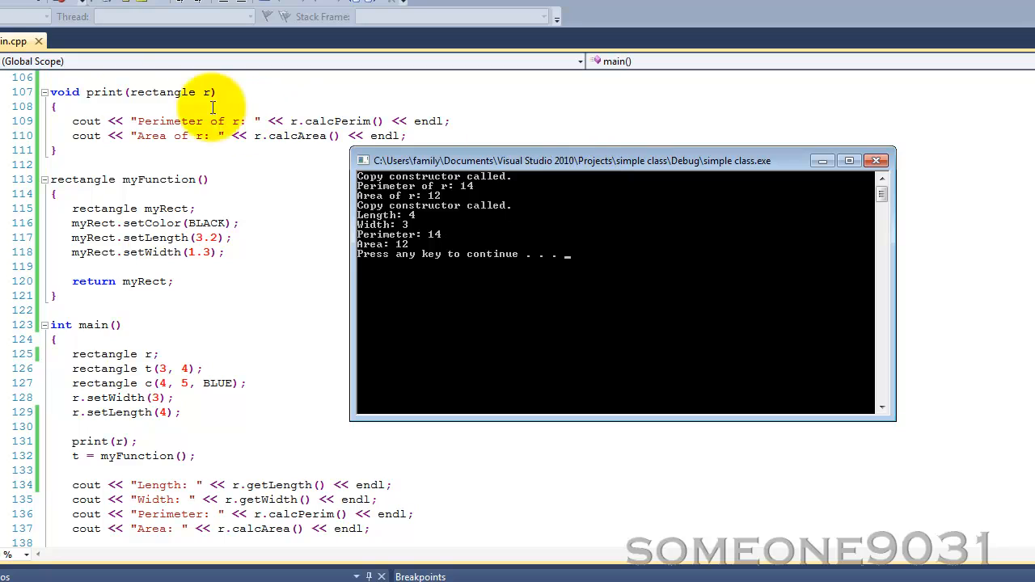
mouse_move(440, 209)
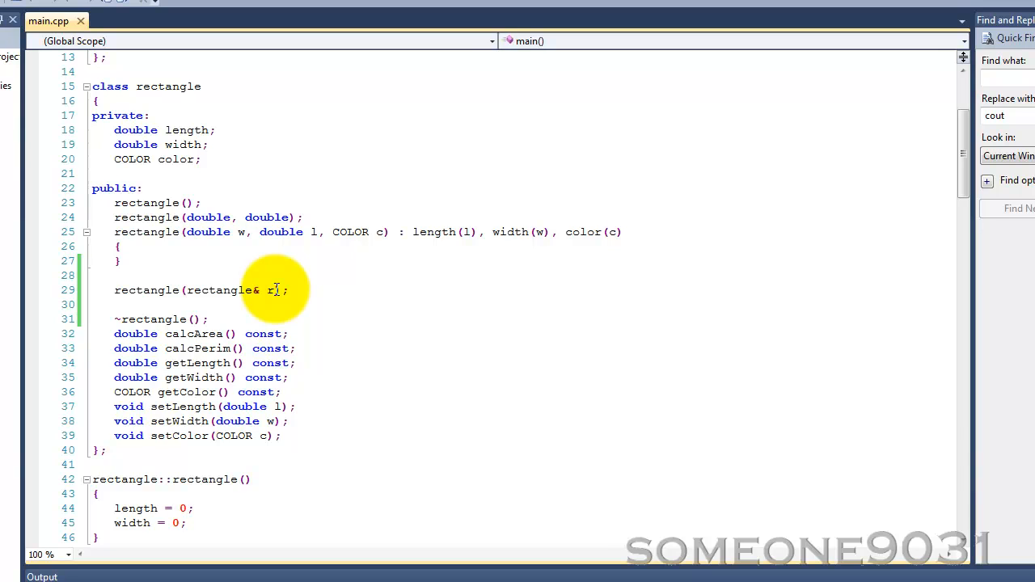
mouse_move(381, 278)
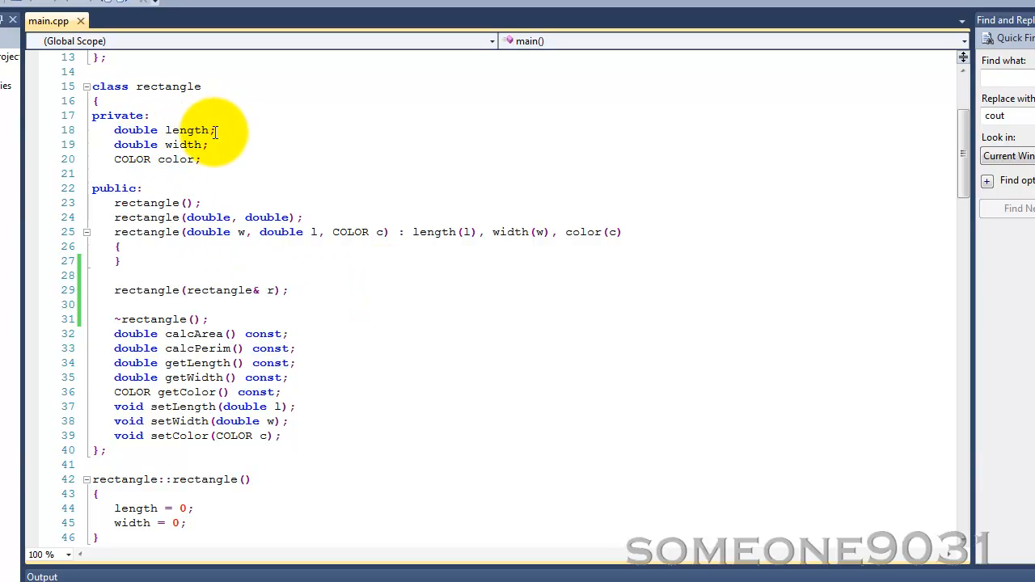
mouse_move(341, 133)
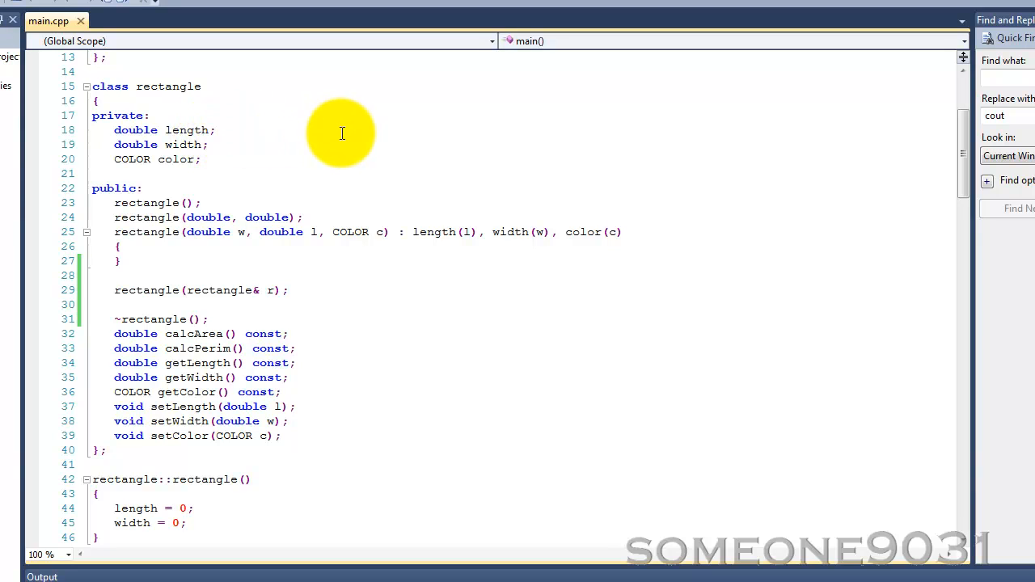
mouse_move(136, 144)
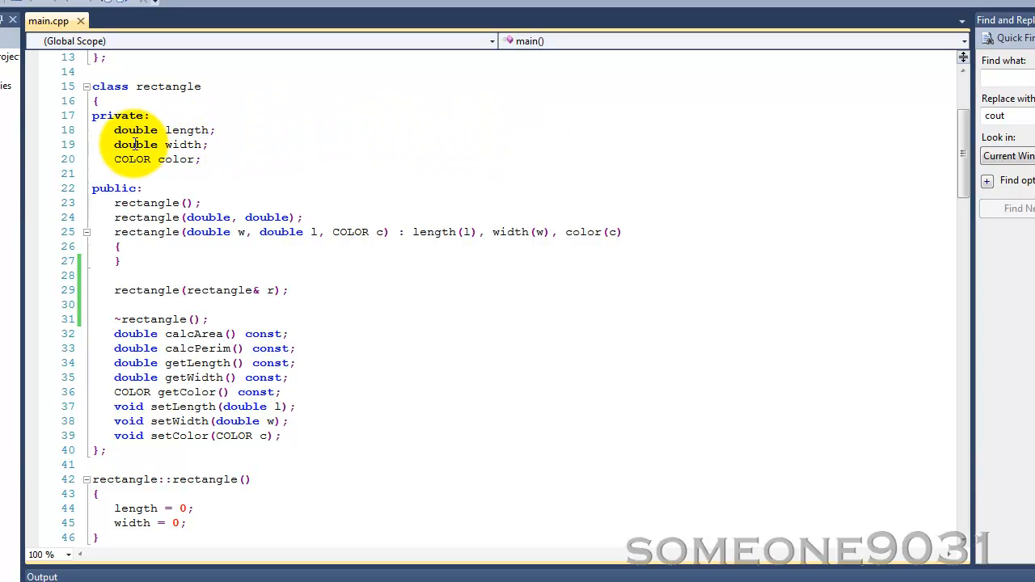
mouse_move(175, 160)
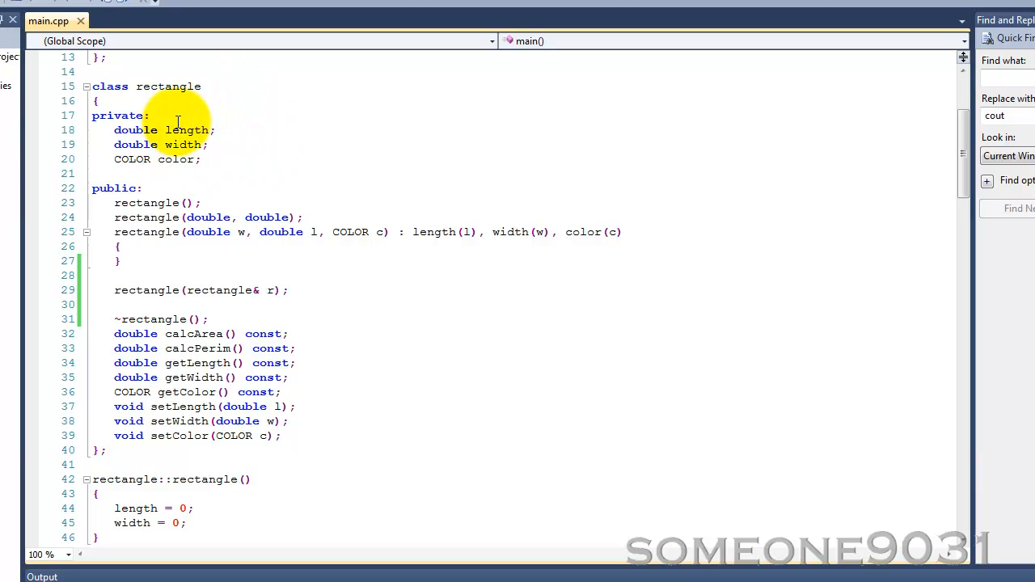
mouse_move(178, 86)
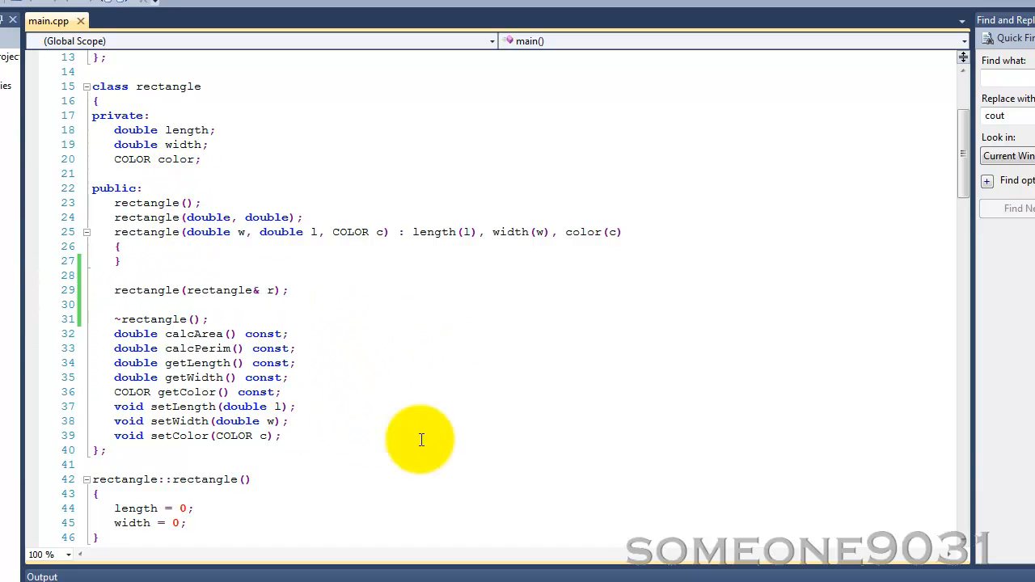
mouse_move(356, 335)
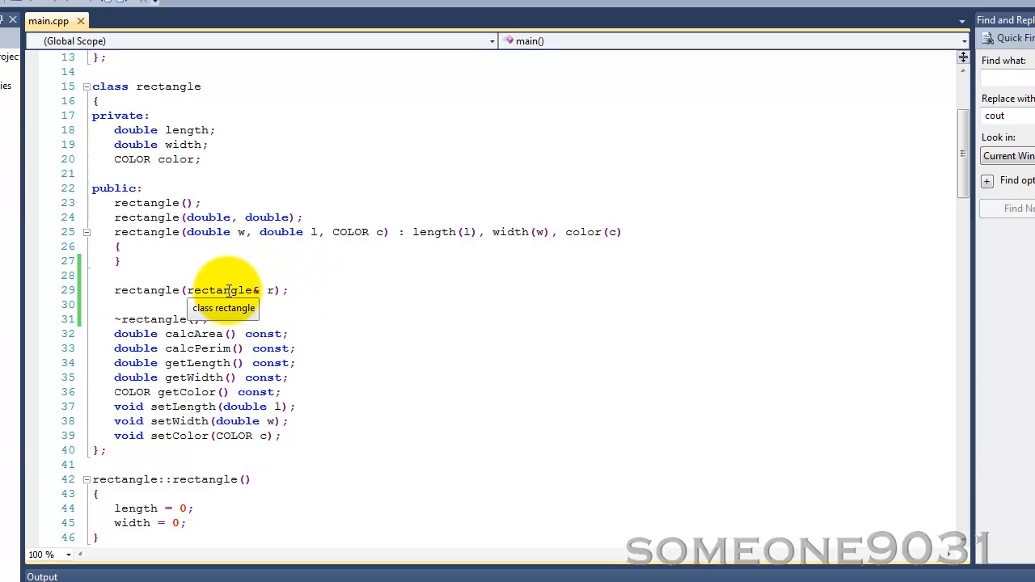
mouse_move(430, 347)
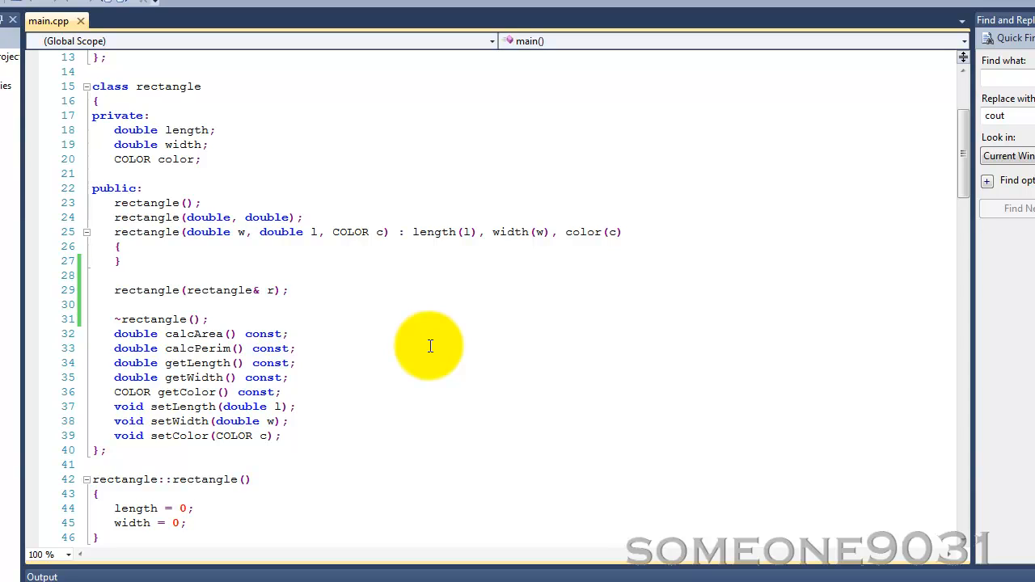
mouse_move(209, 290)
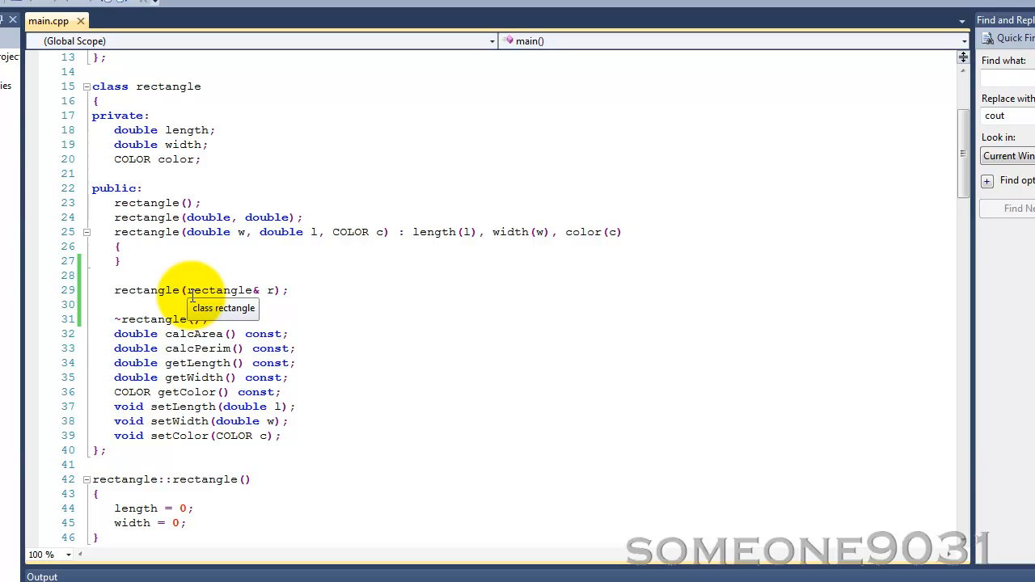
mouse_move(332, 445)
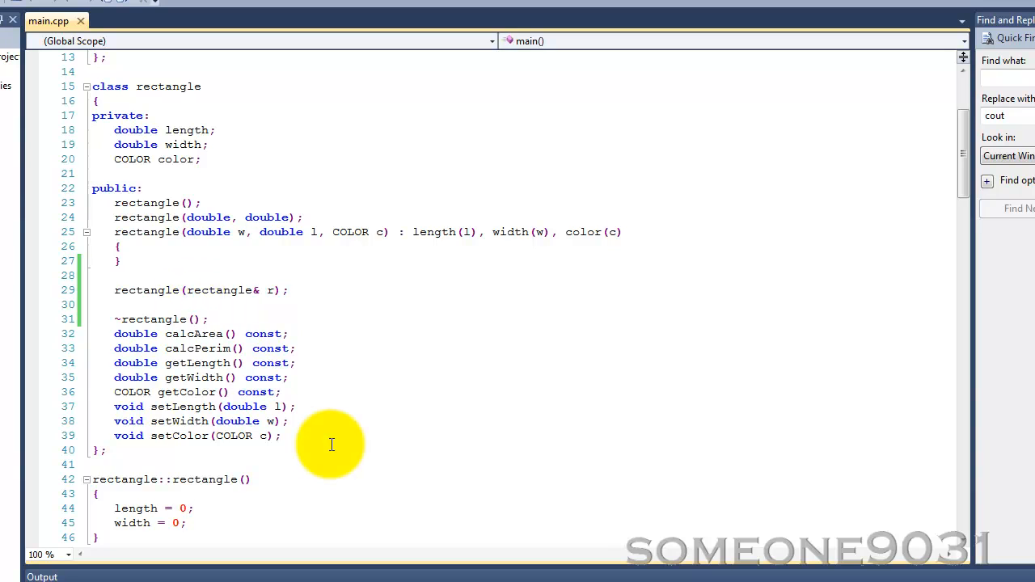